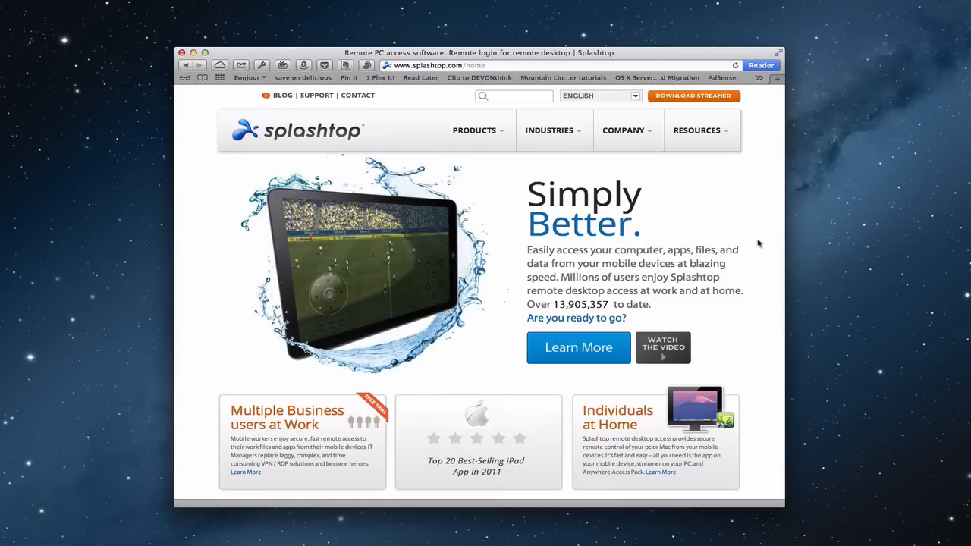
mouse_move(711, 96)
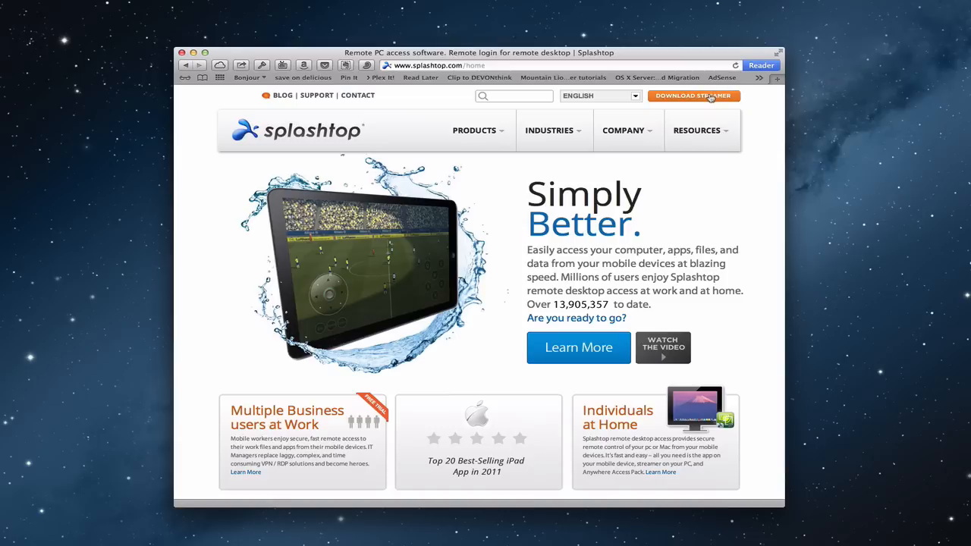
Start downloading Splashtop Streamer for Mac via the DOWNLOAD STREAMER button.
left_click(693, 95)
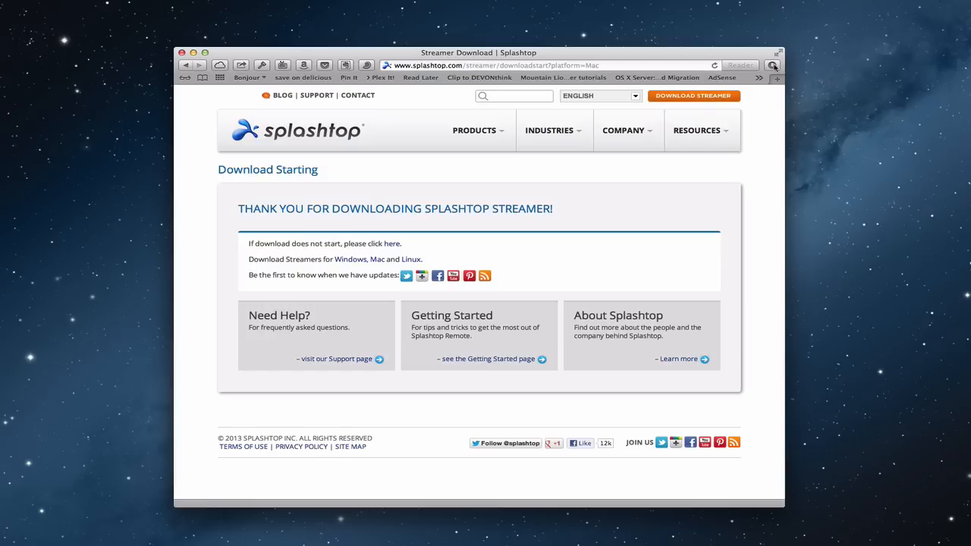
Mount Splashtop_Streamer_MAC_v2.3.0.4.dmg from Safari's downloads list.
left_click(768, 65)
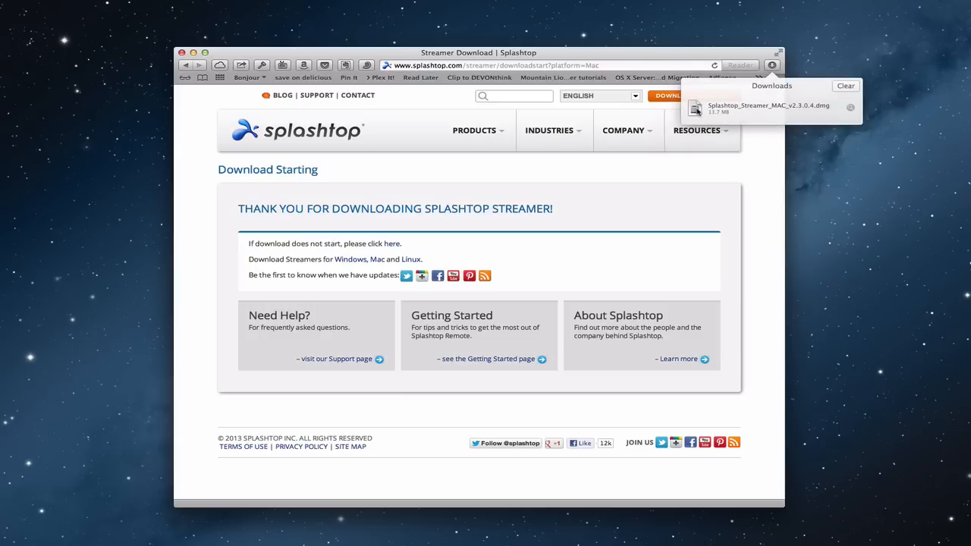
left_click(768, 106)
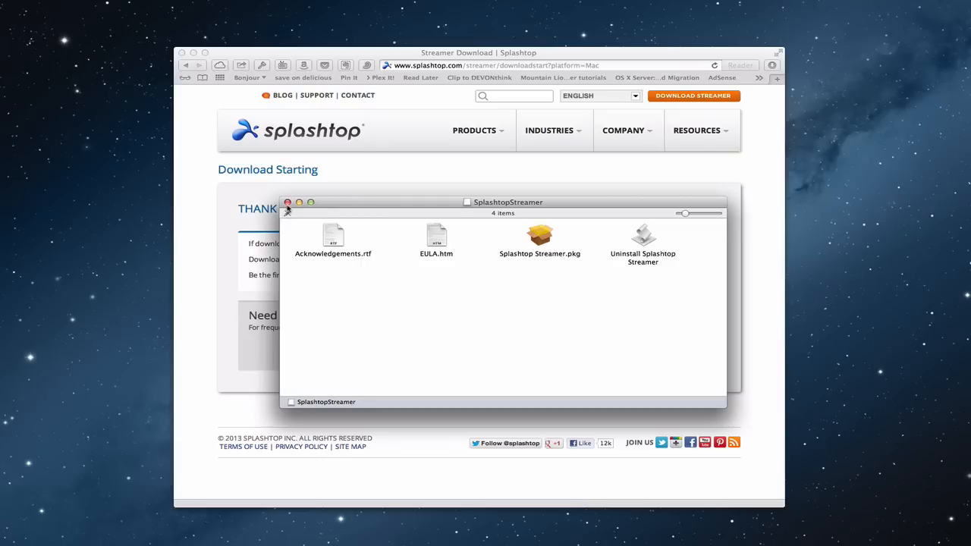
Close the SplashtopStreamer window and open Streamer Preferences from the menu bar icon.
left_click(286, 213)
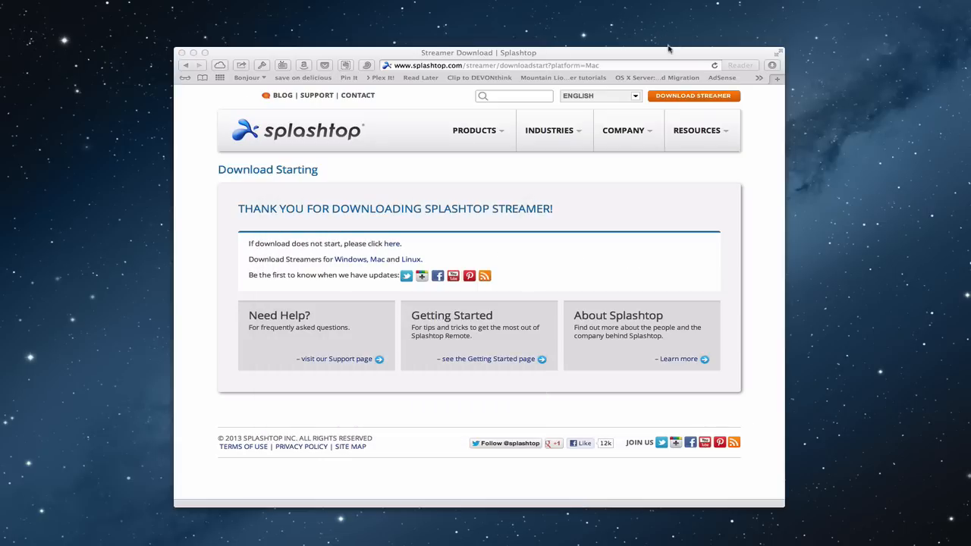
mouse_move(663, 58)
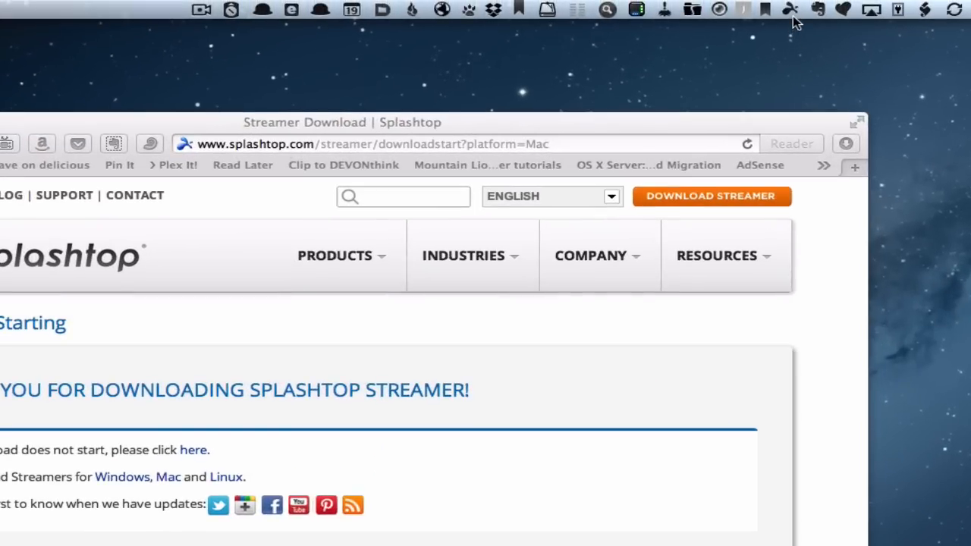
left_click(791, 10)
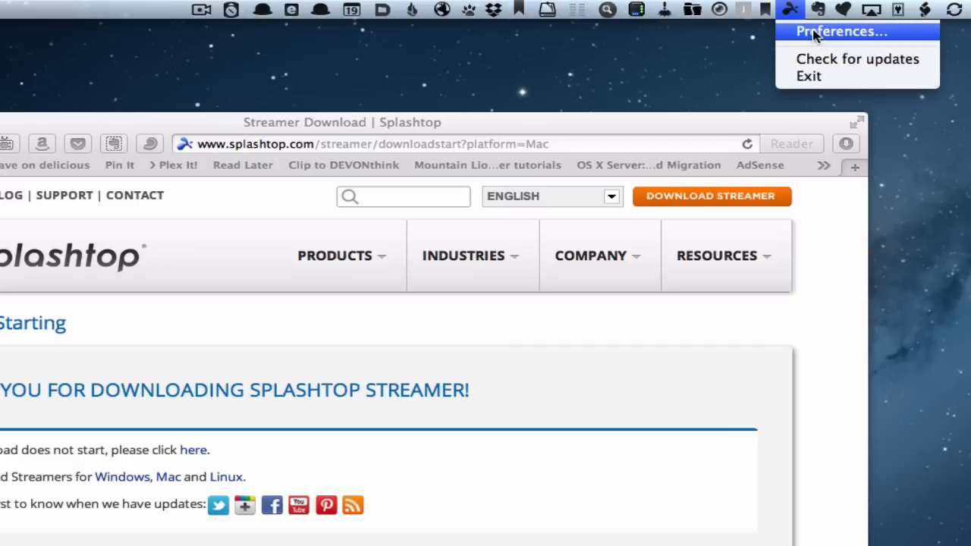
left_click(842, 31)
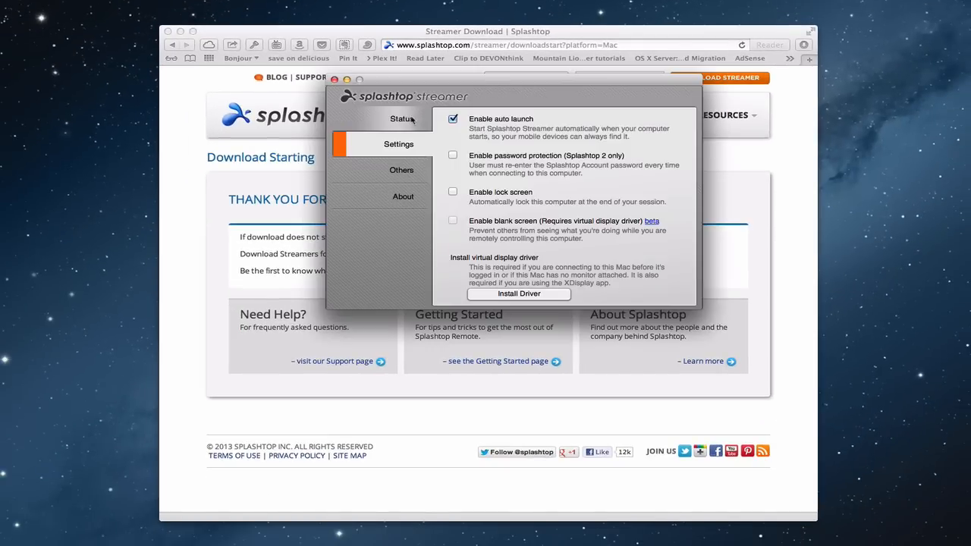
Show the Status pane: computer named server, not being accessed, logged in.
left_click(400, 118)
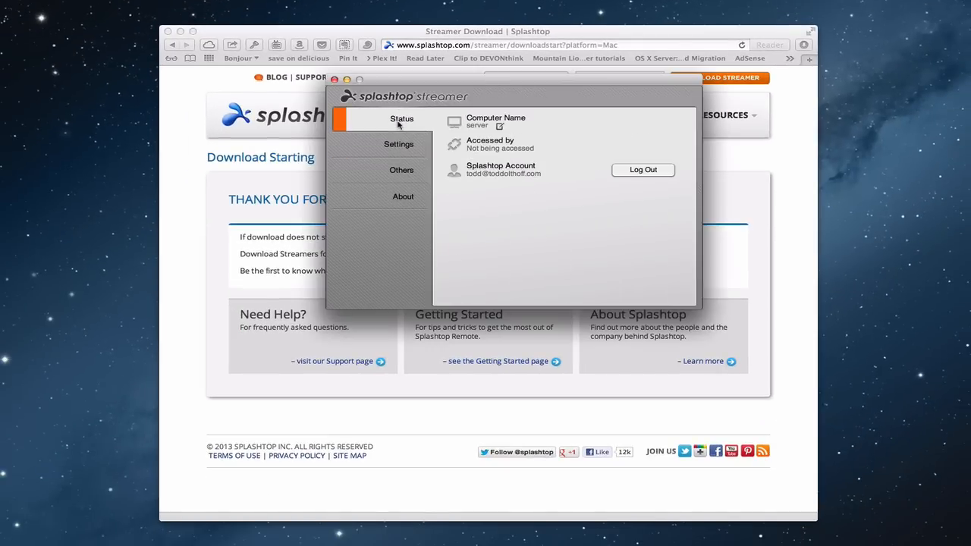
mouse_move(544, 124)
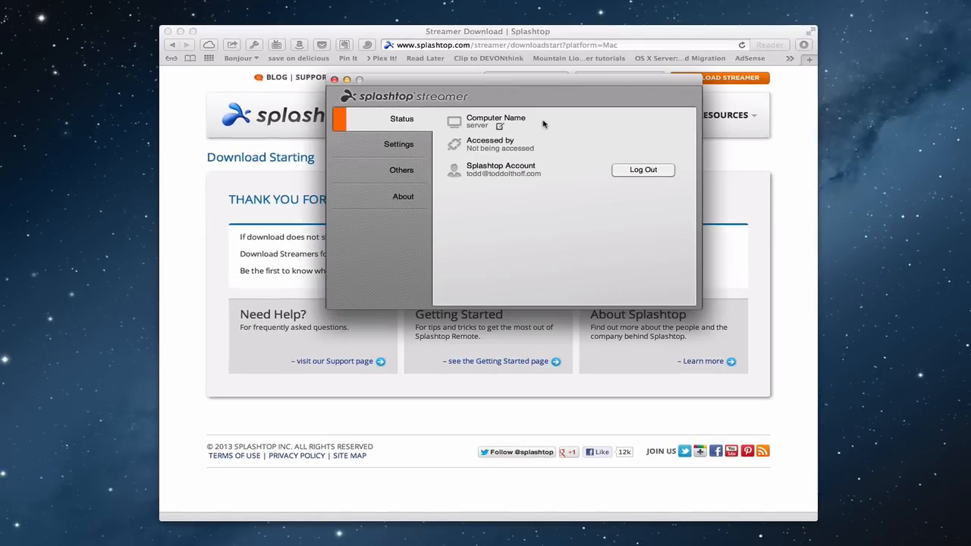
mouse_move(523, 129)
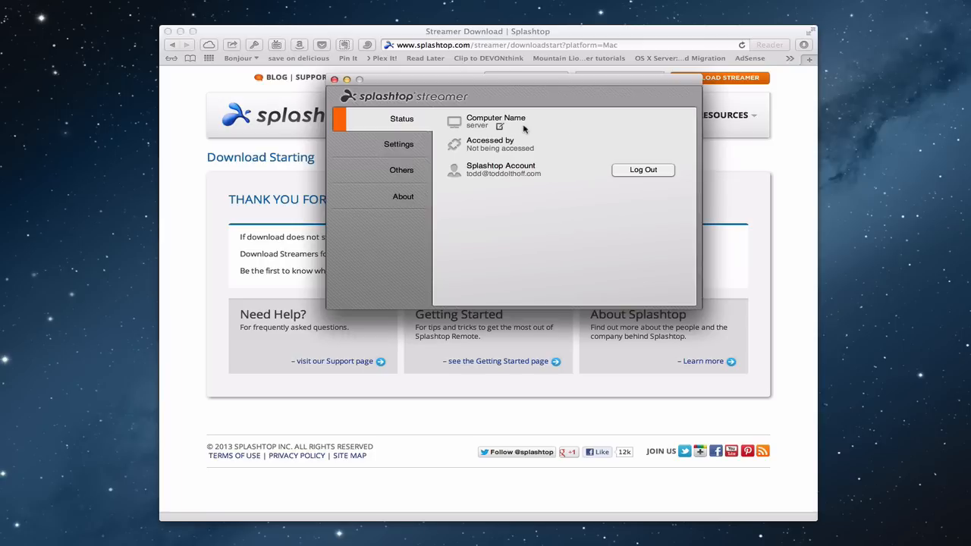
mouse_move(517, 157)
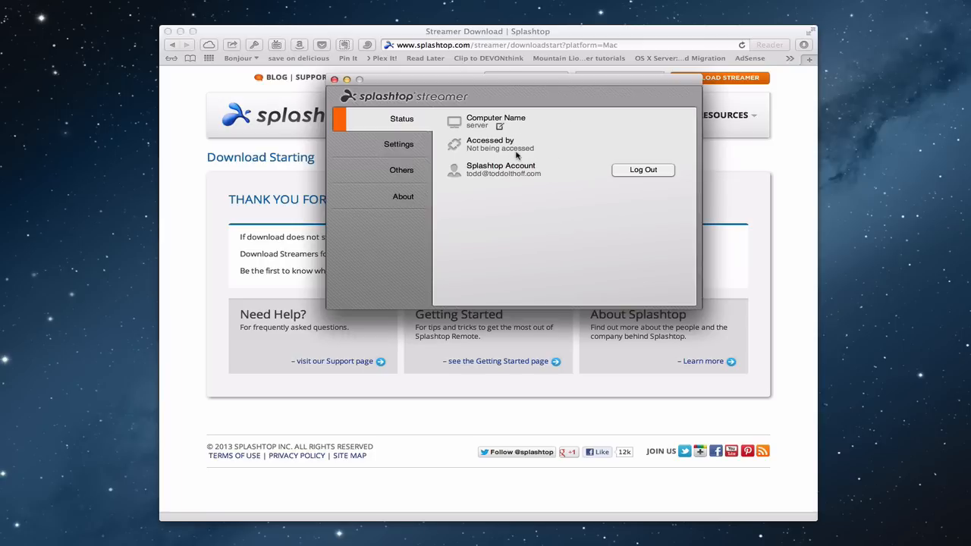
mouse_move(503, 152)
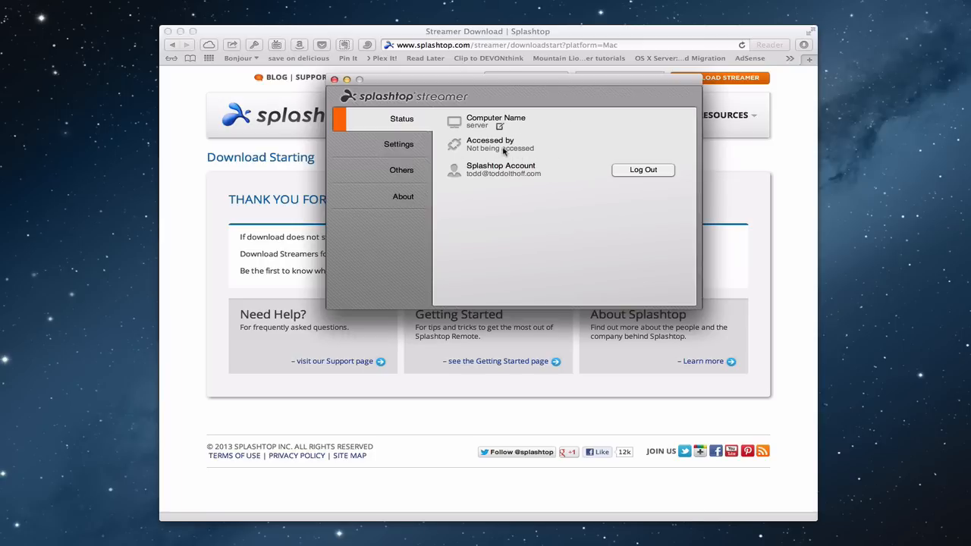
mouse_move(527, 182)
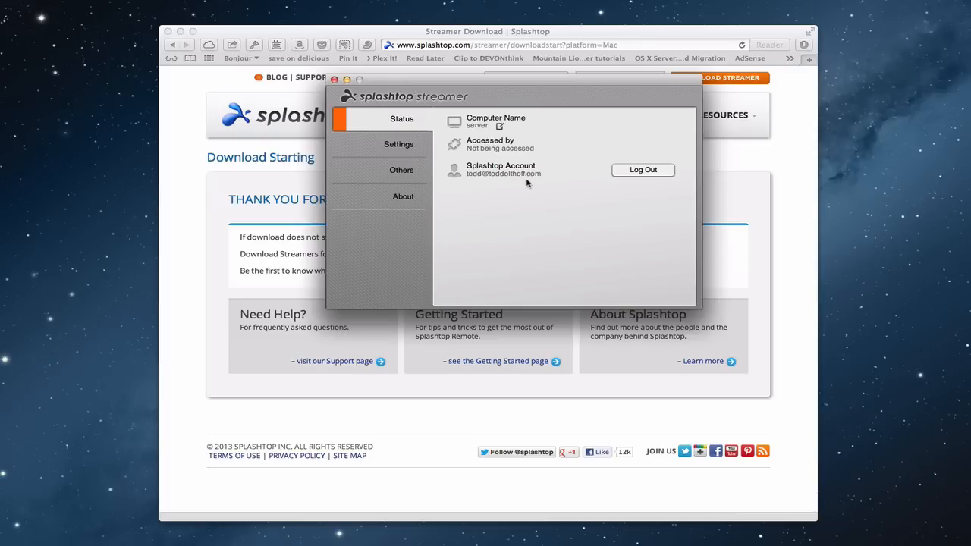
mouse_move(510, 188)
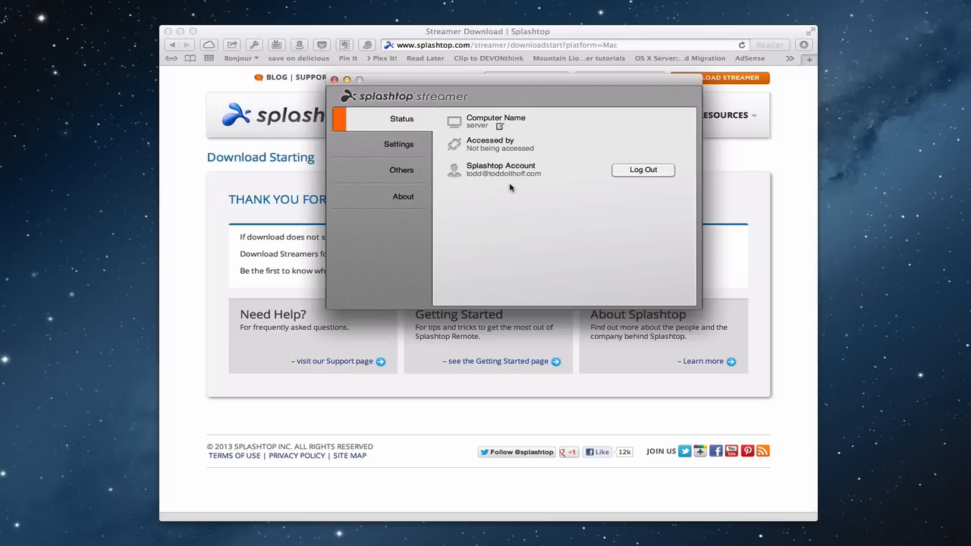
mouse_move(646, 173)
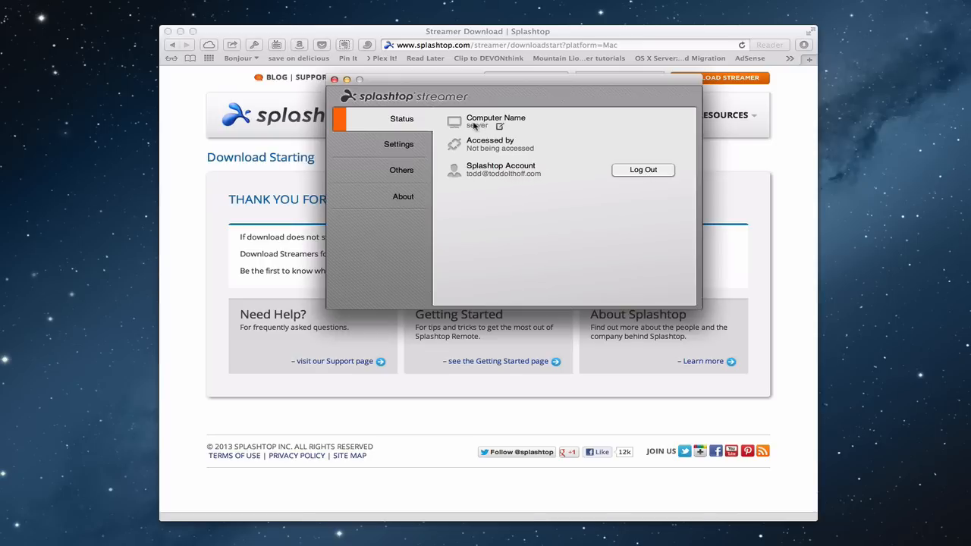
mouse_move(398, 160)
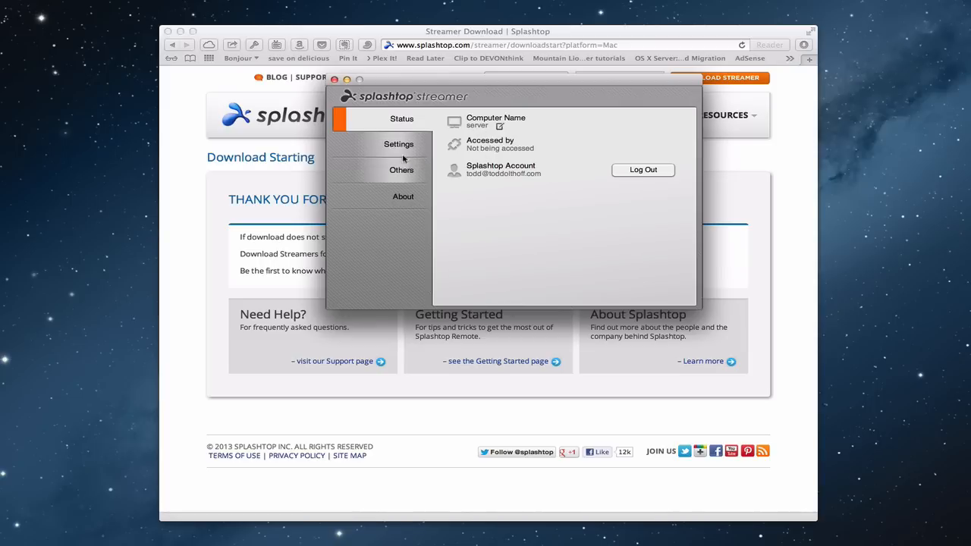
left_click(398, 144)
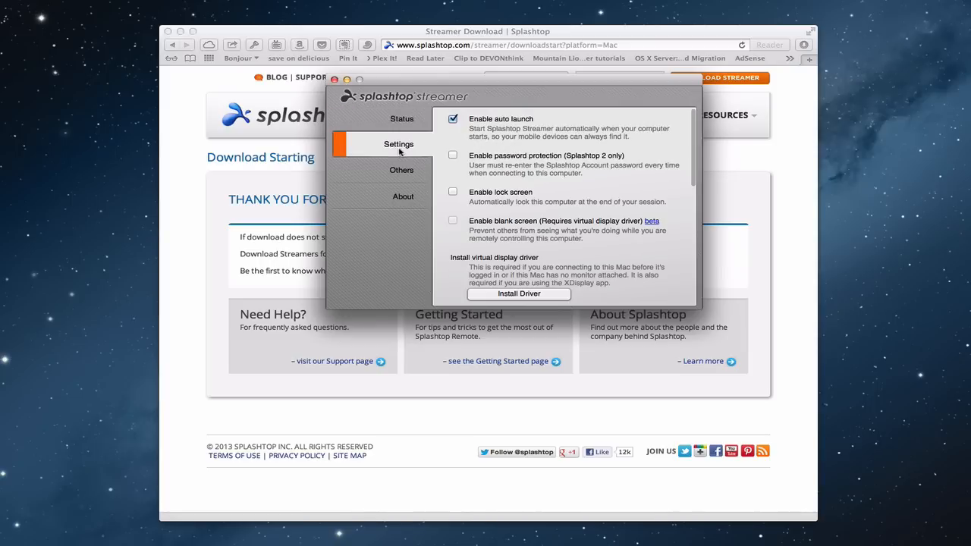
mouse_move(595, 126)
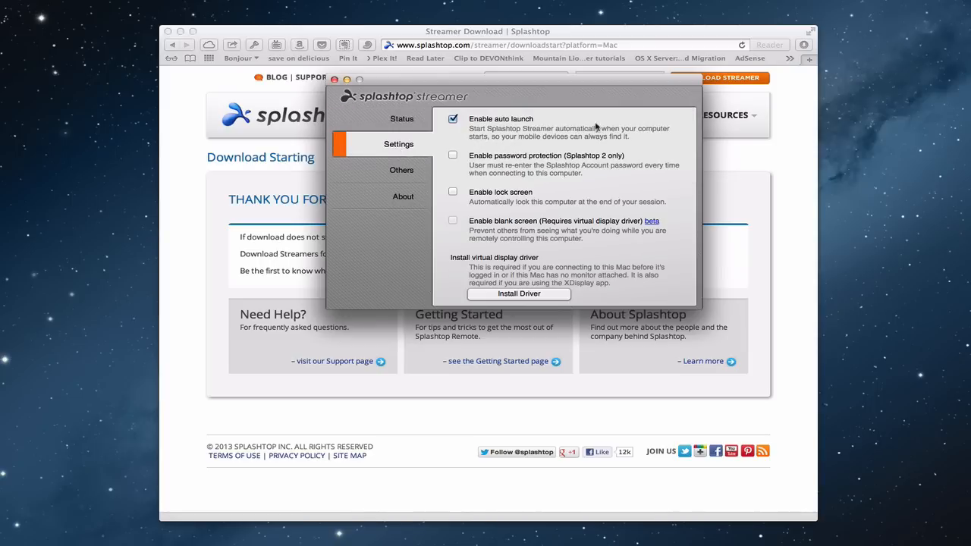
mouse_move(527, 121)
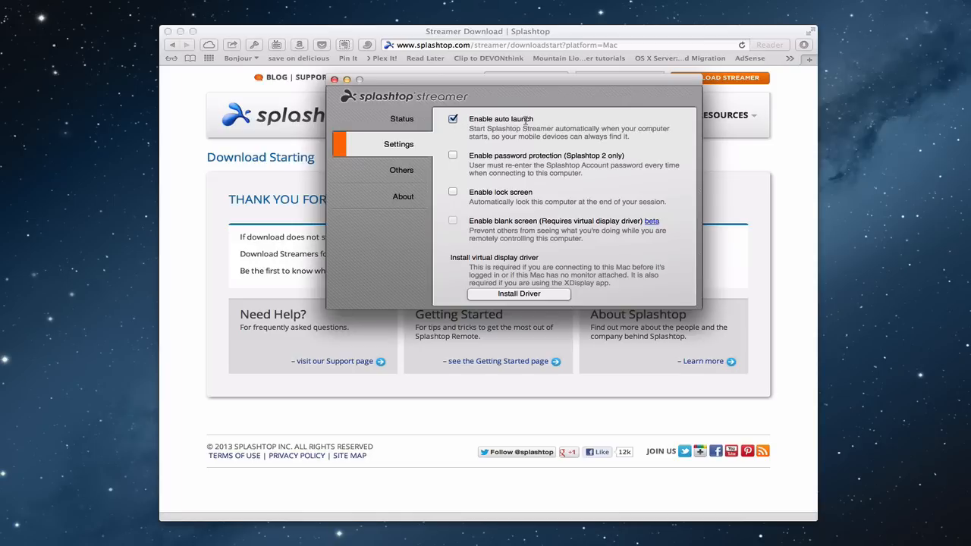
mouse_move(521, 115)
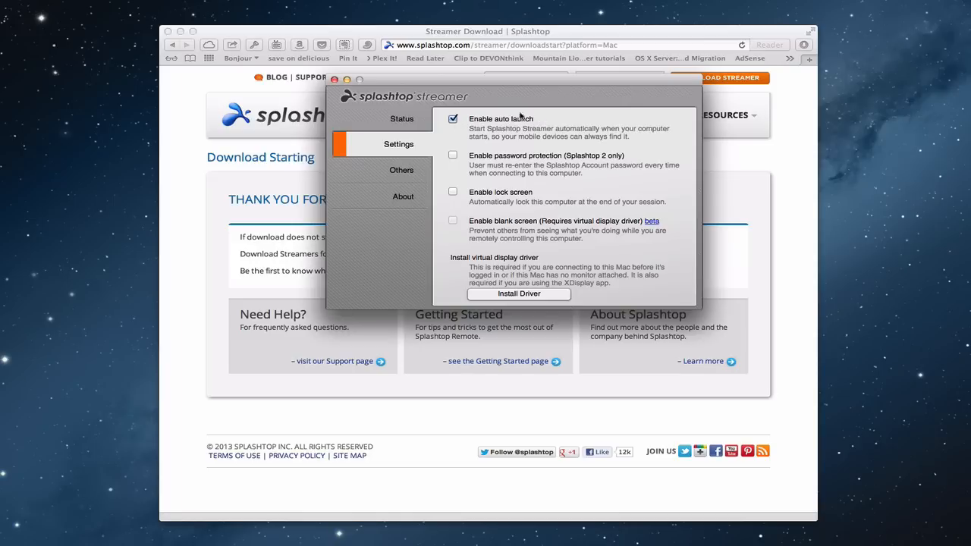
mouse_move(632, 86)
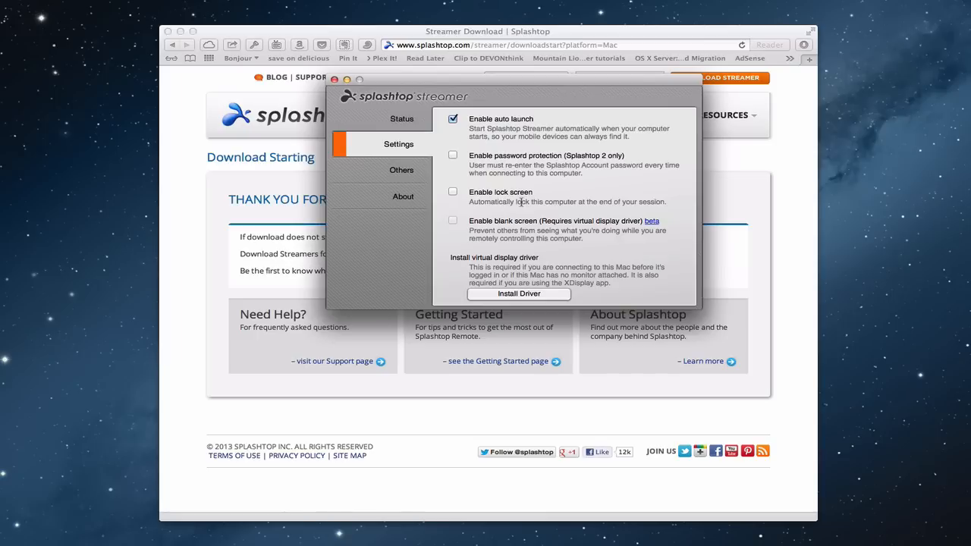
mouse_move(550, 204)
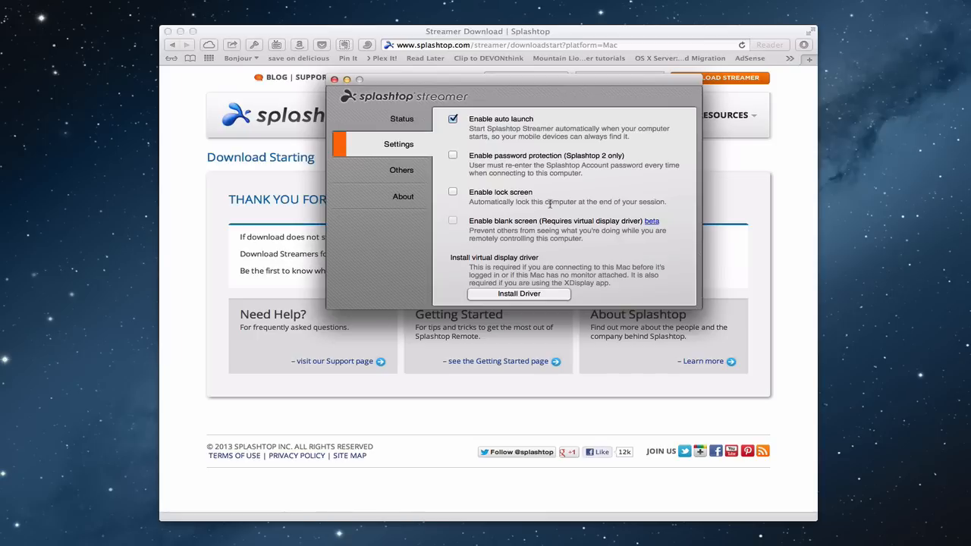
mouse_move(570, 210)
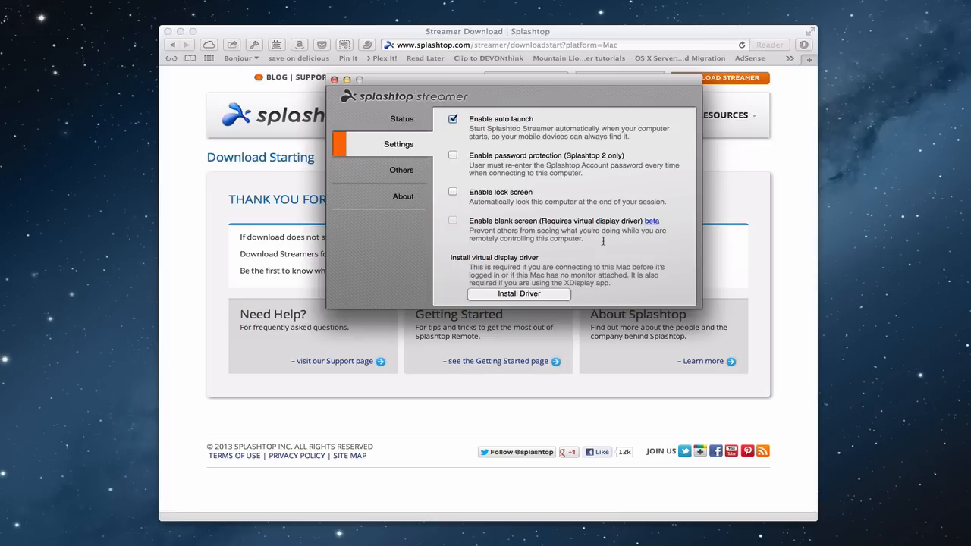
mouse_move(652, 229)
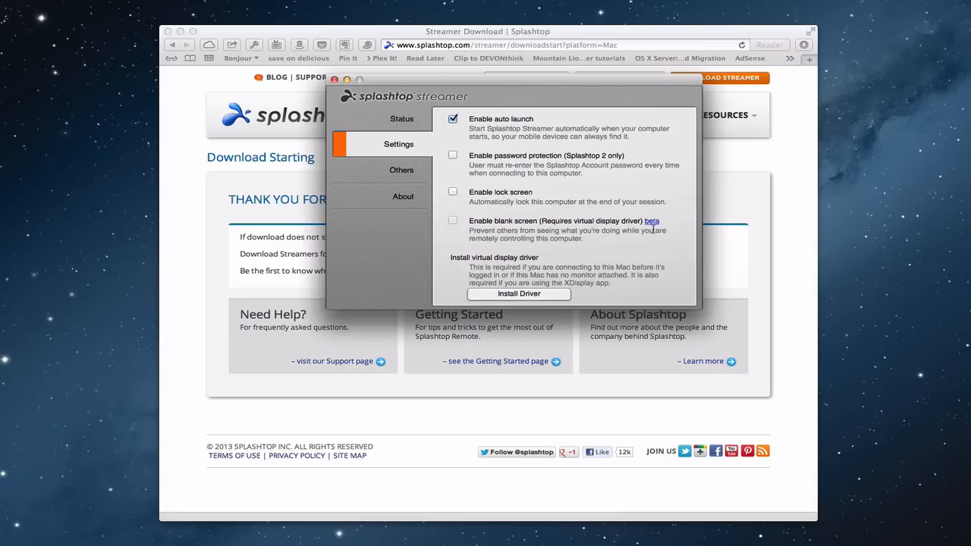
mouse_move(467, 238)
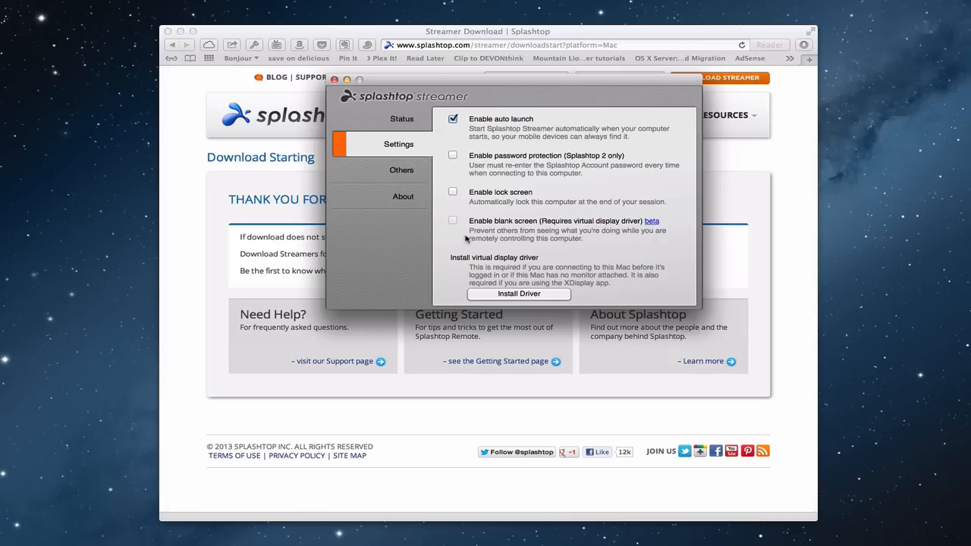
mouse_move(624, 230)
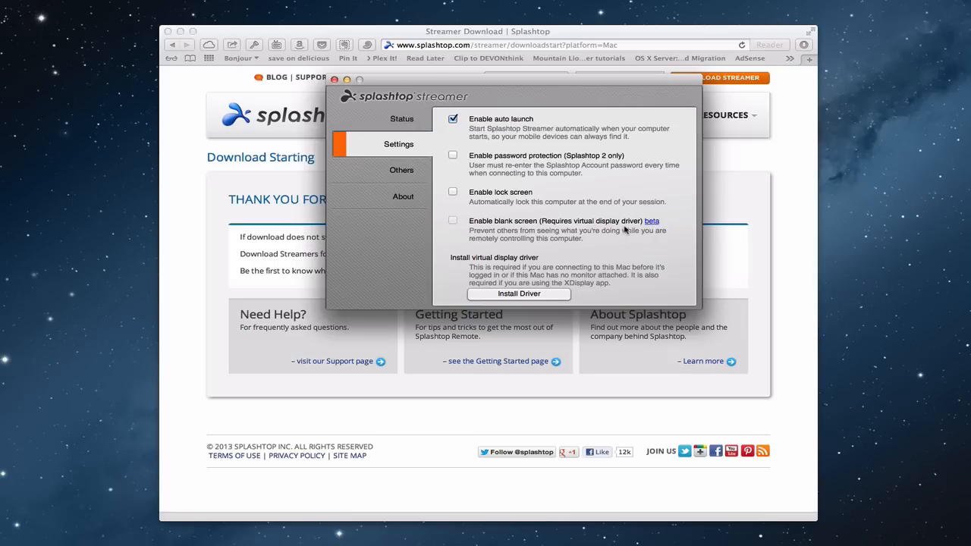
mouse_move(541, 269)
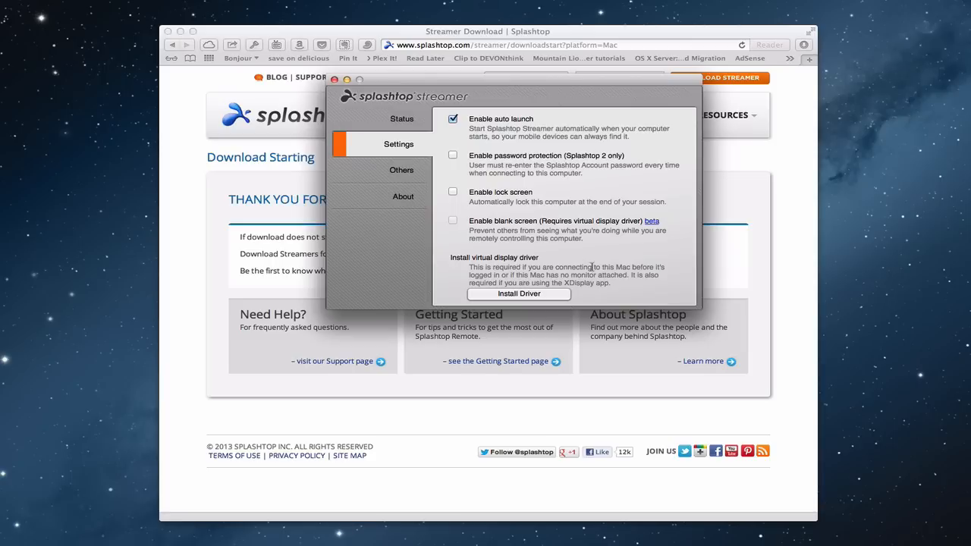
mouse_move(602, 283)
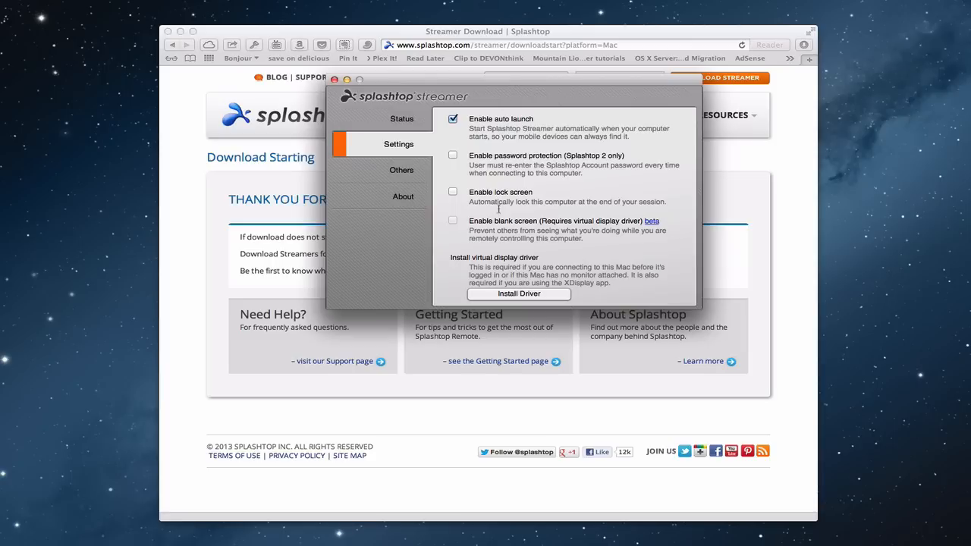
Review security code, Google account and port options, then view Streamer version 2.2.0.1.
left_click(401, 170)
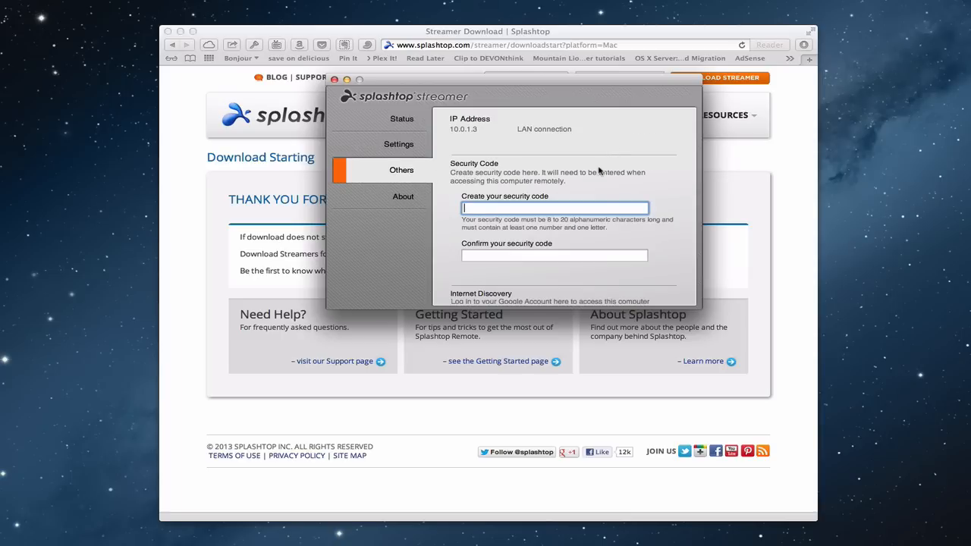
scroll("down", 3)
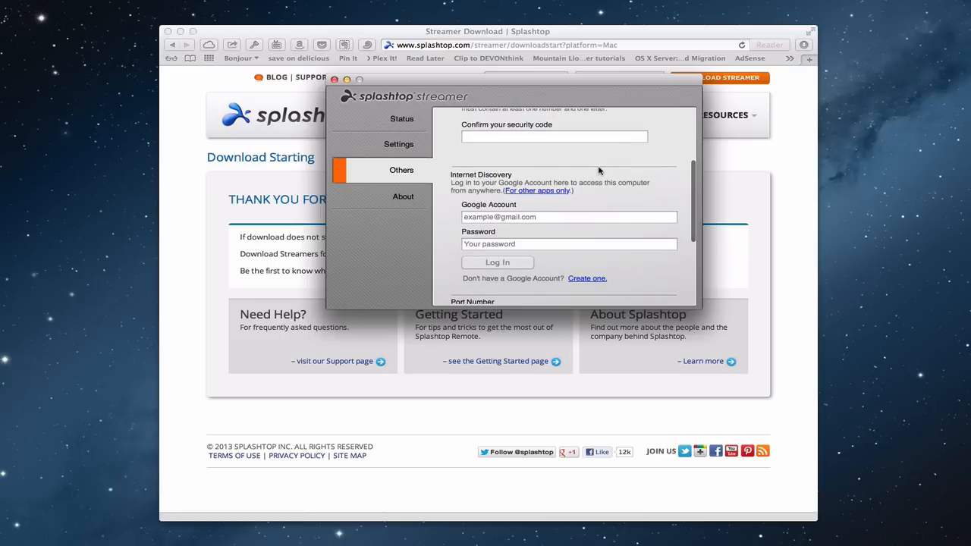
mouse_move(607, 191)
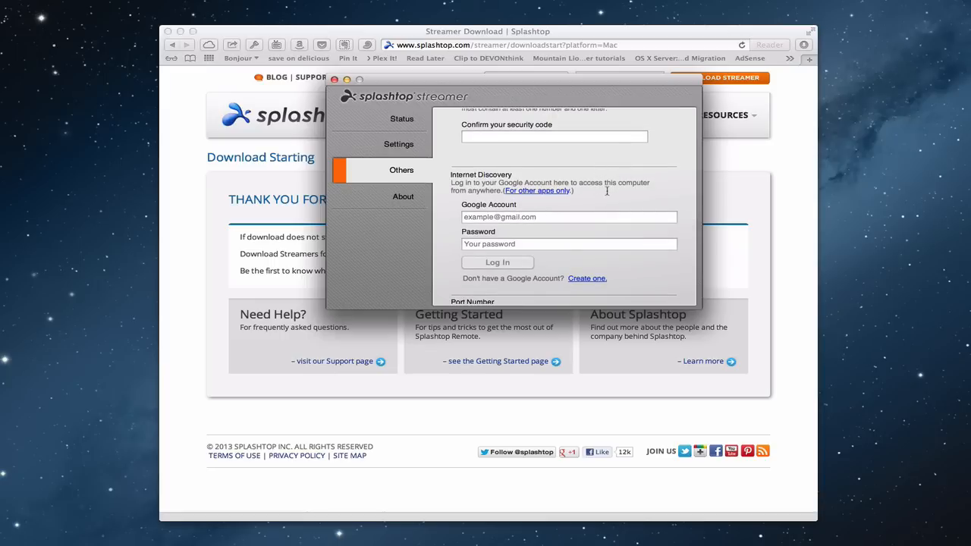
scroll("down", 3)
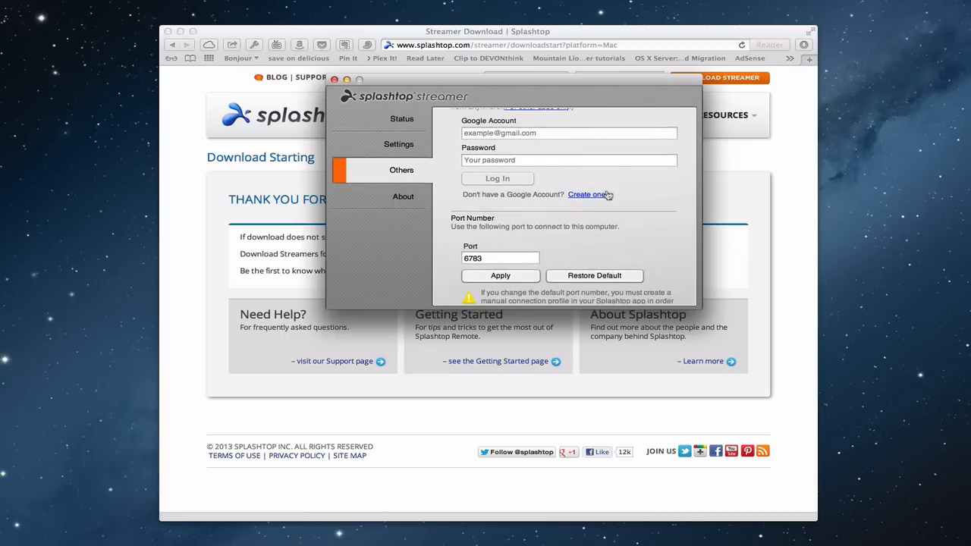
mouse_move(556, 250)
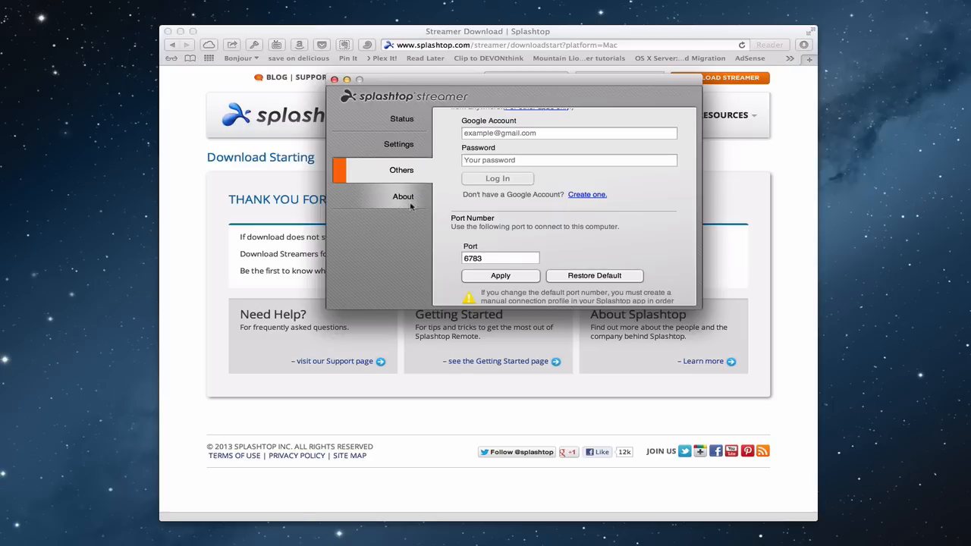
left_click(403, 196)
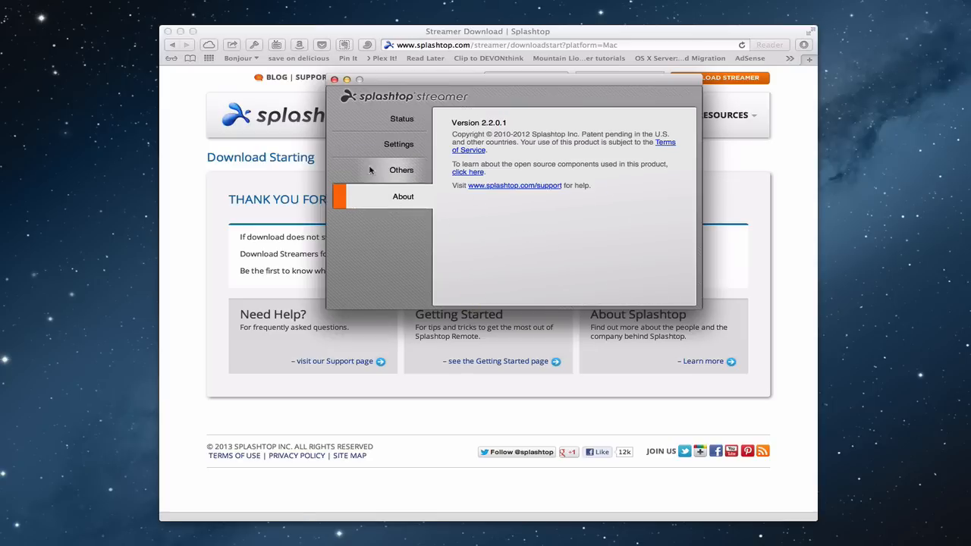
left_click(402, 119)
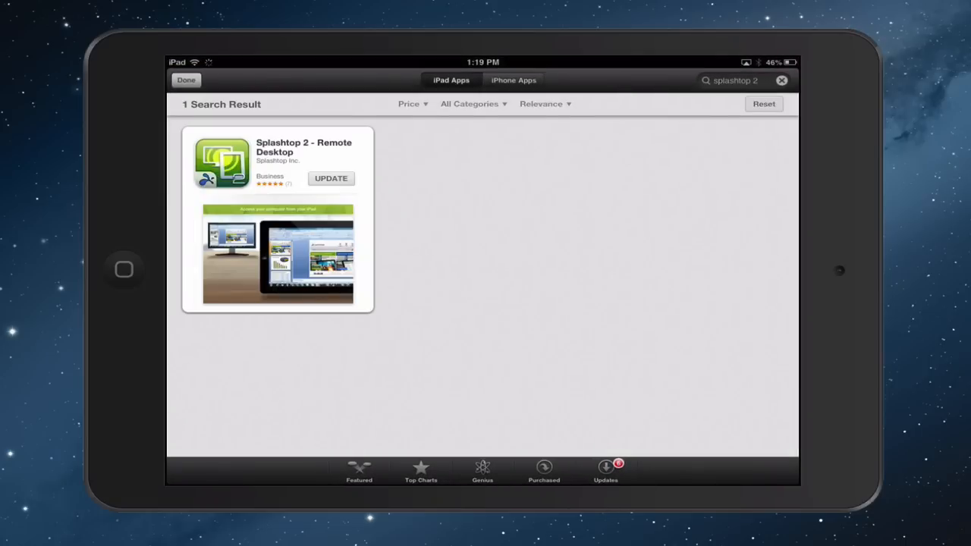
Read the Splashtop 2 - Remote Desktop description and What's New notes.
left_click(225, 163)
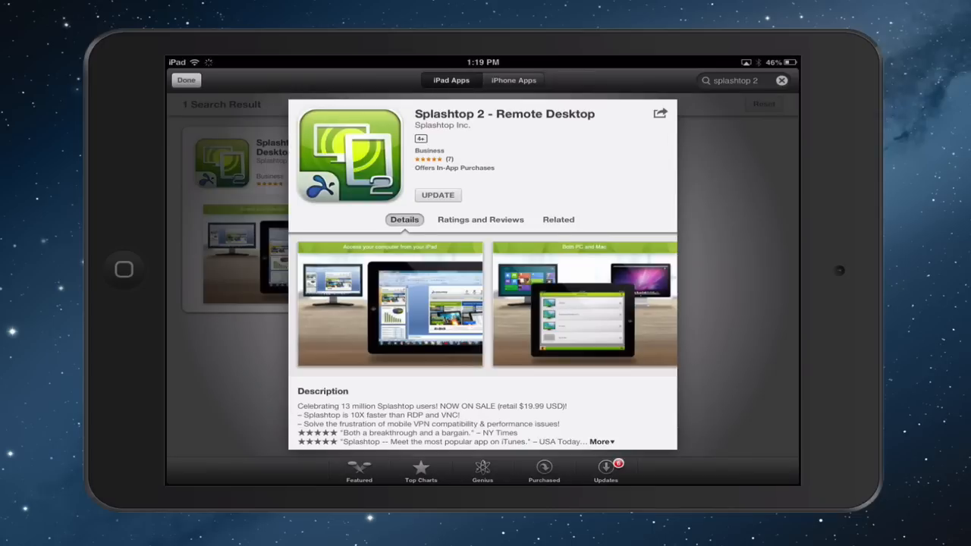
scroll("down", 3)
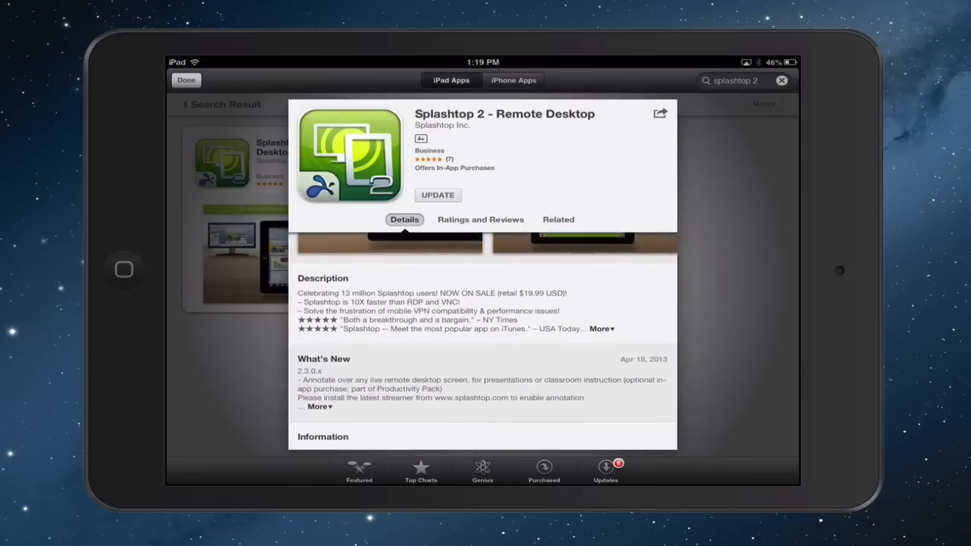
scroll("down", 3)
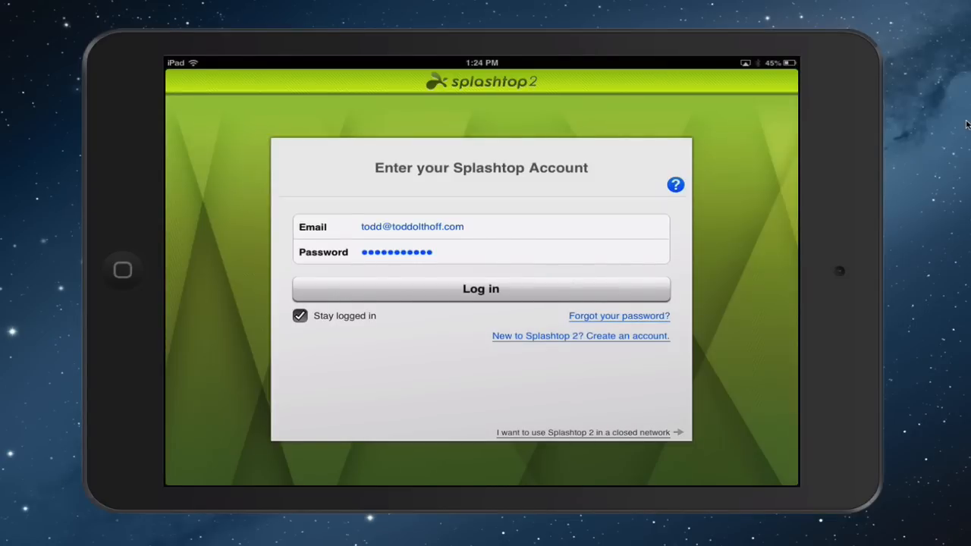
Log in to the Splashtop account with Stay logged in checked.
left_click(481, 289)
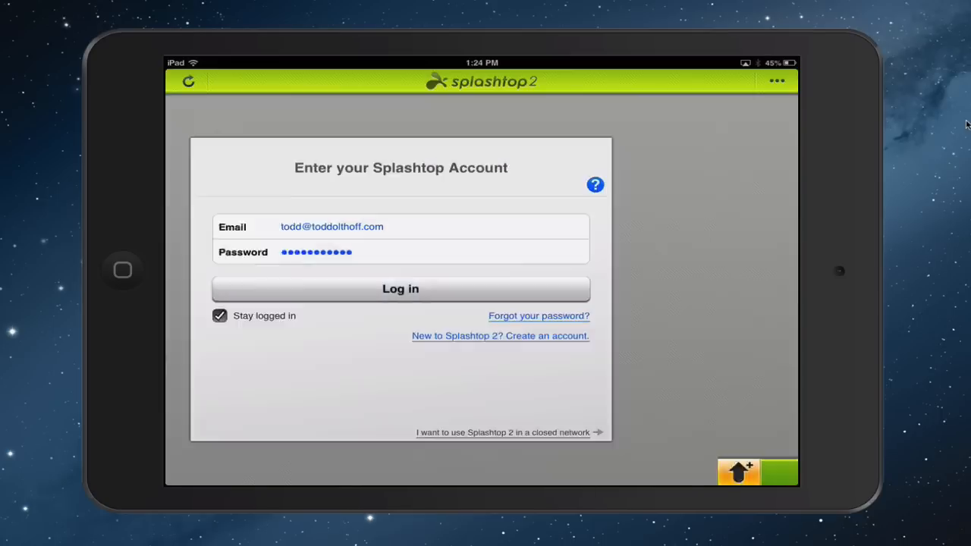
left_click(401, 289)
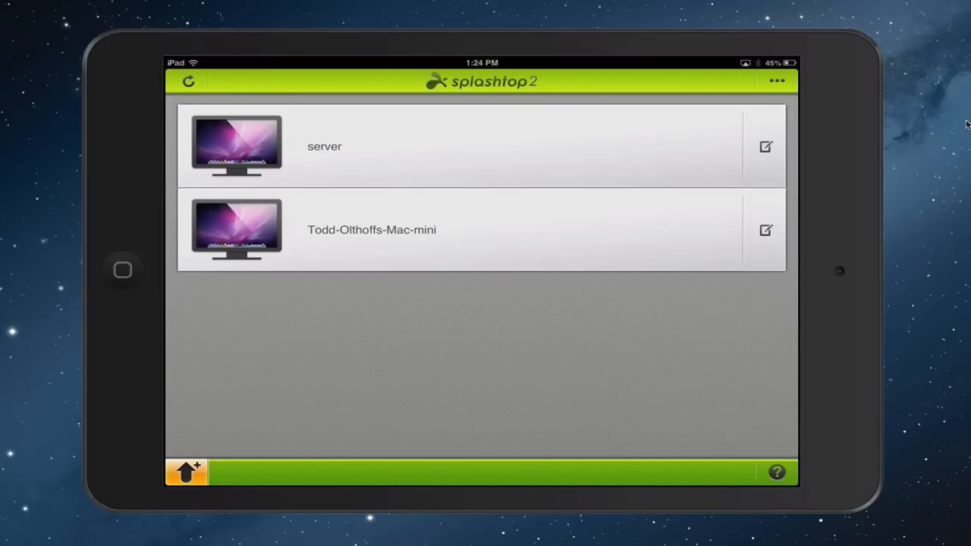
left_click(764, 145)
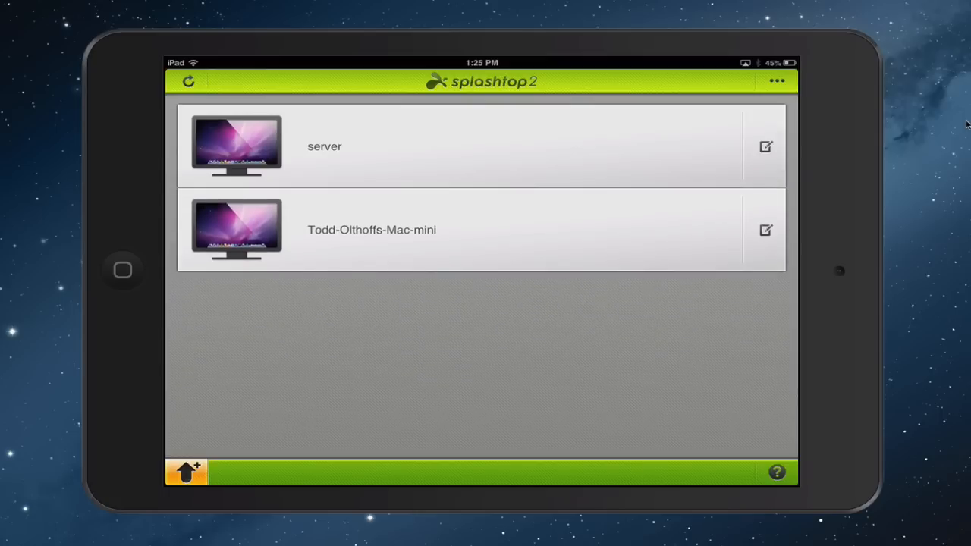
left_click(774, 83)
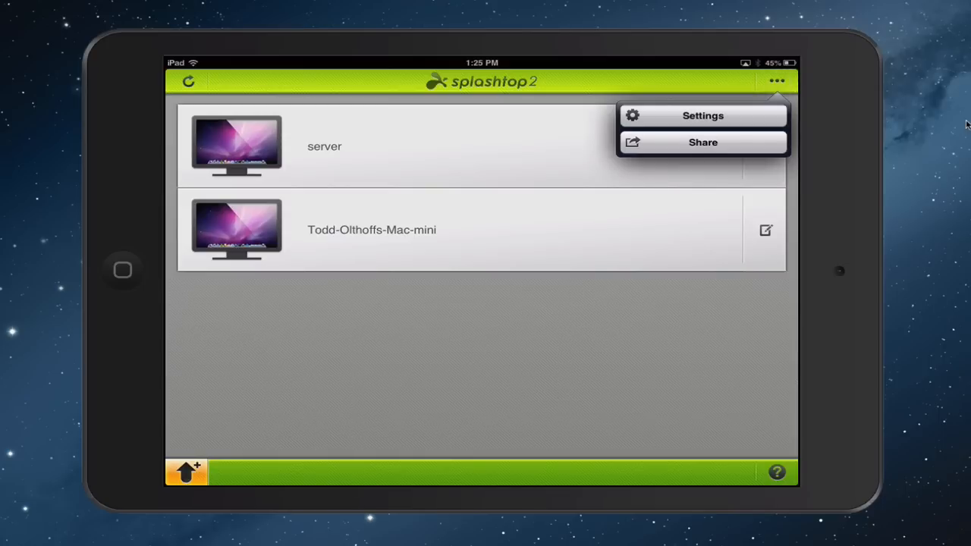
Open Settings from the ... menu to see the Splashtop Account page.
left_click(703, 115)
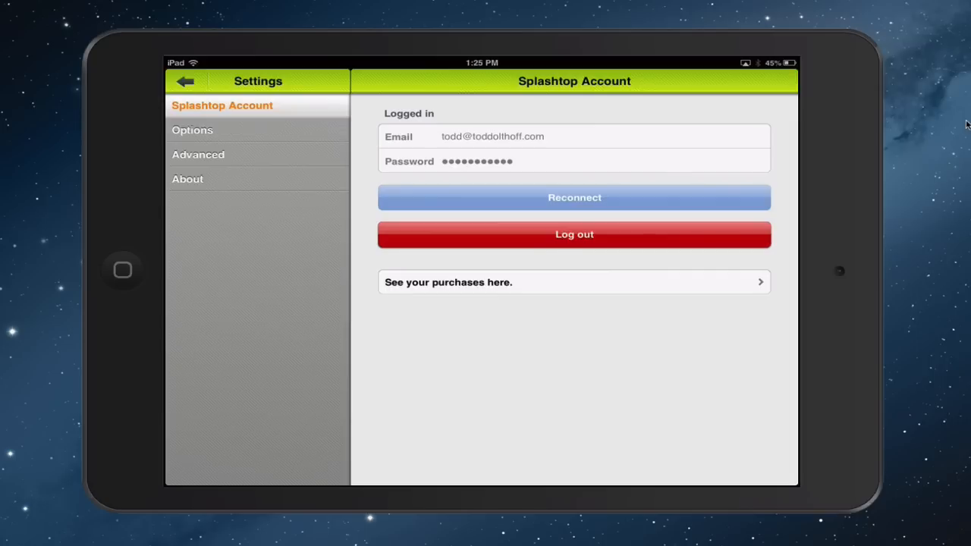
left_click(192, 130)
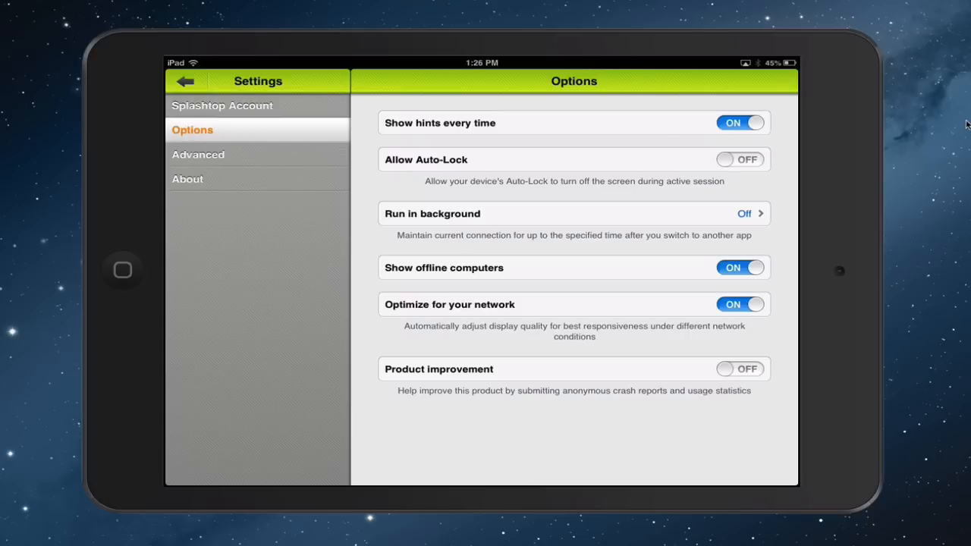
View the About page showing version 2.3.0.5, then leave Settings.
left_click(198, 154)
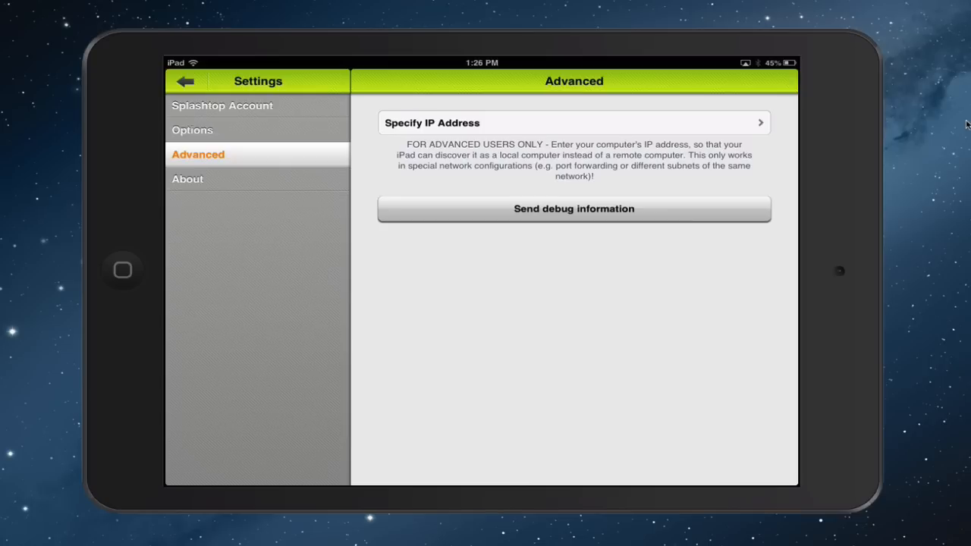
left_click(188, 179)
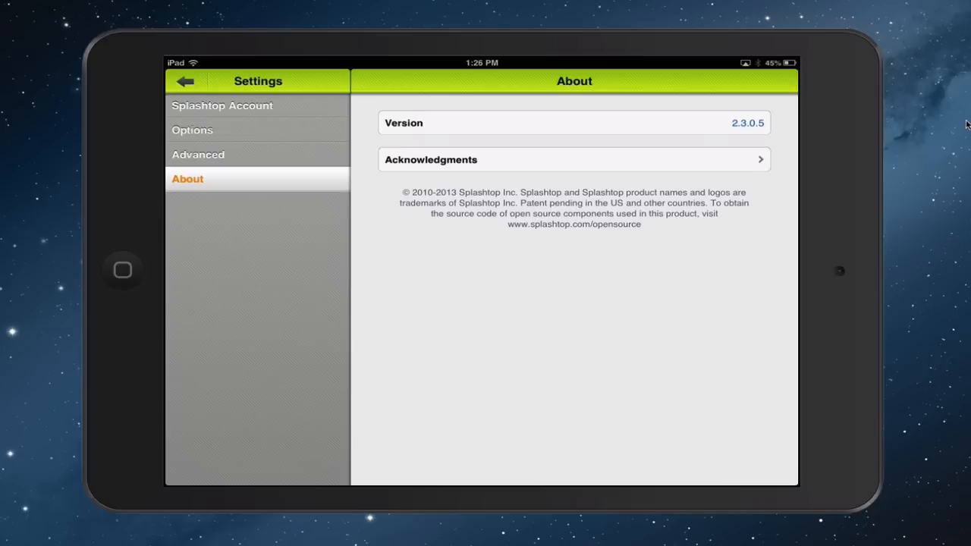
left_click(186, 82)
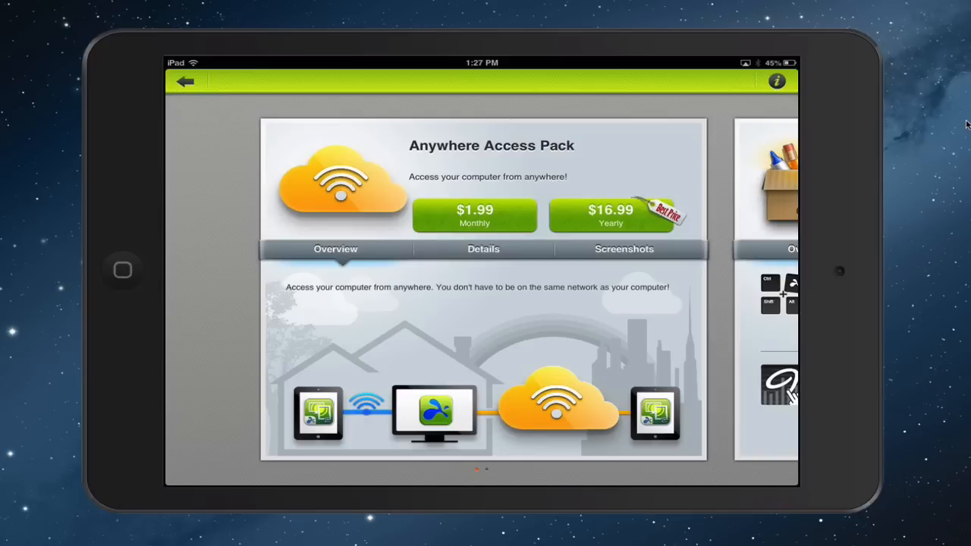
Leave the Anywhere Access Pack page and dismiss the Hints Toolbar on the Mac server session.
left_click(185, 83)
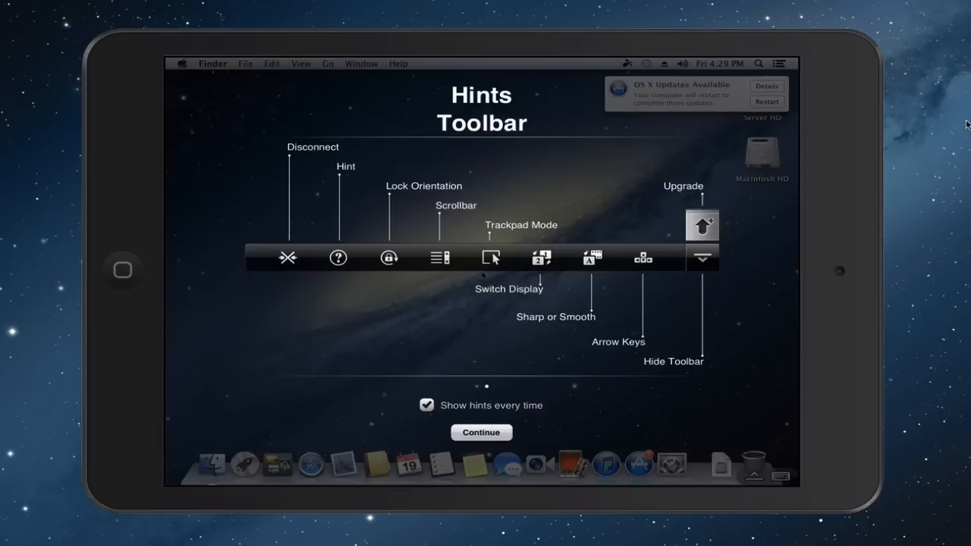
left_click(481, 432)
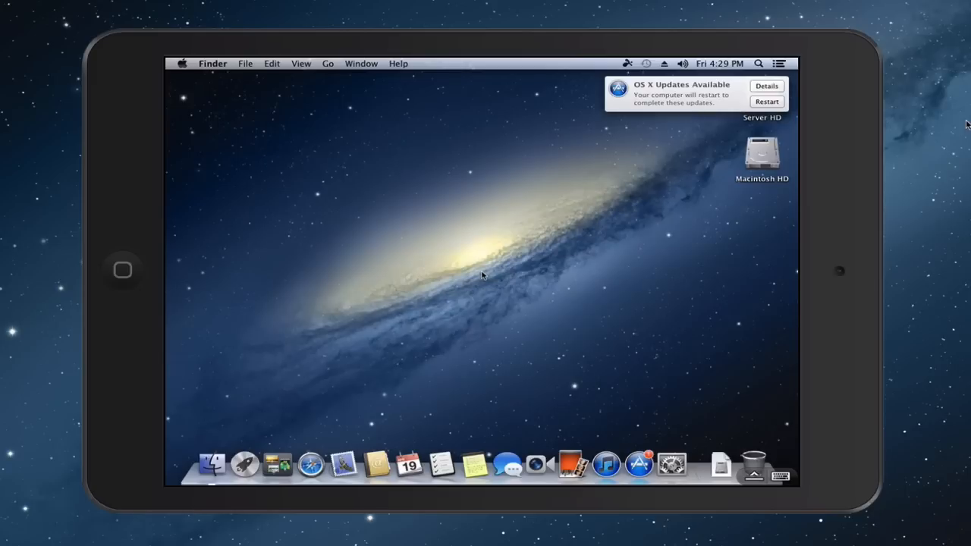
mouse_move(505, 268)
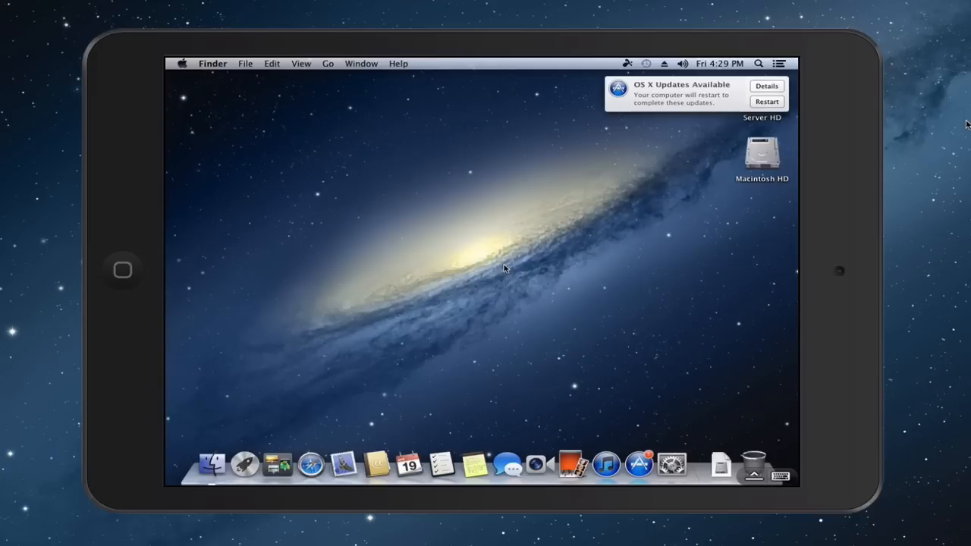
mouse_move(552, 288)
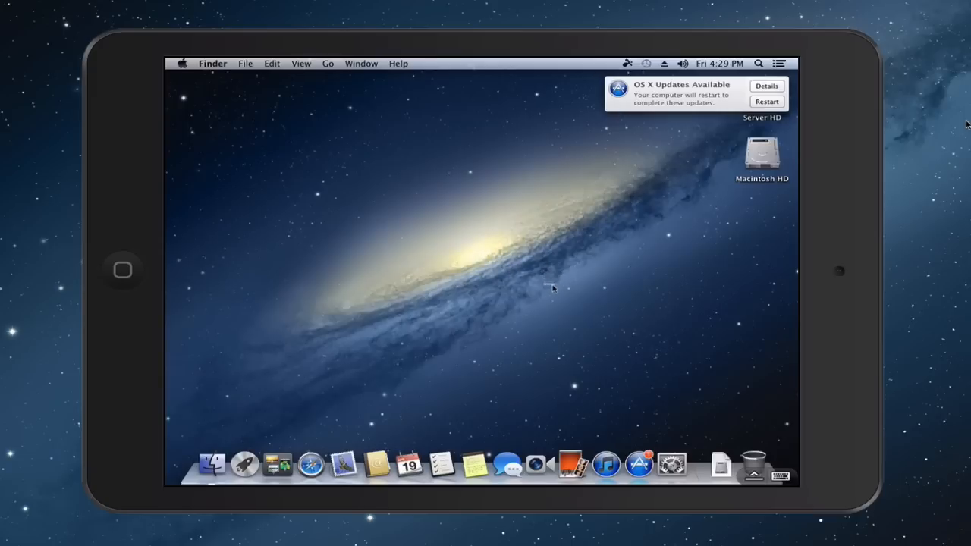
left_click_drag(394, 239, 542, 288)
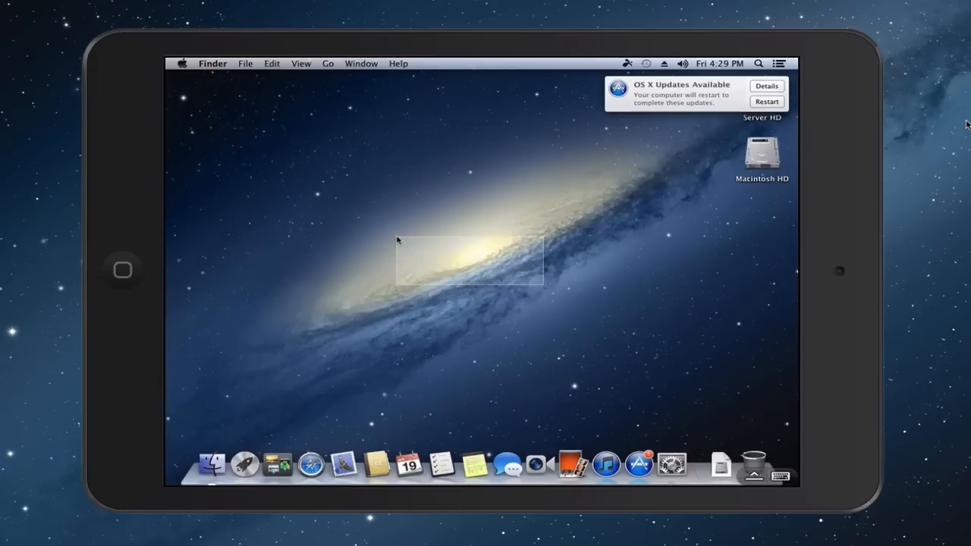
left_click_drag(396, 241, 404, 279)
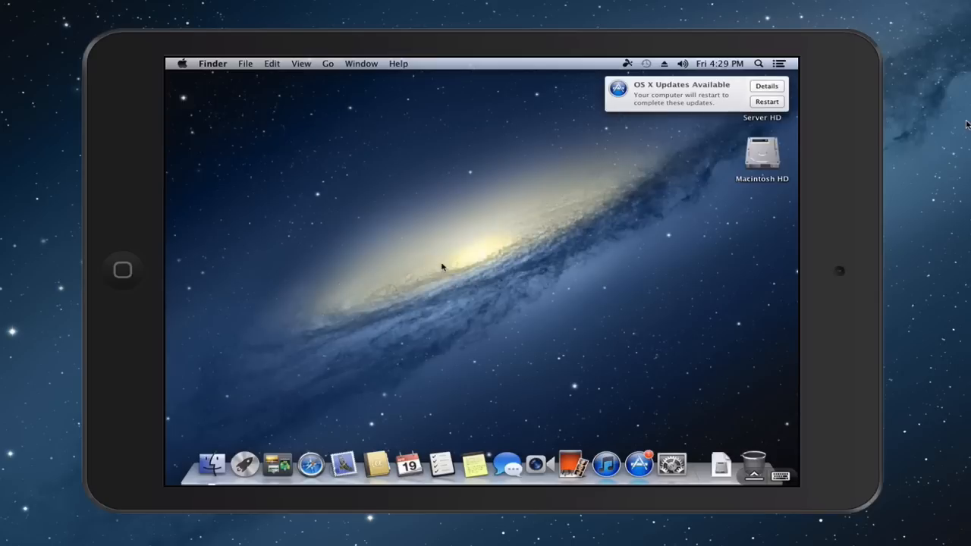
mouse_move(533, 336)
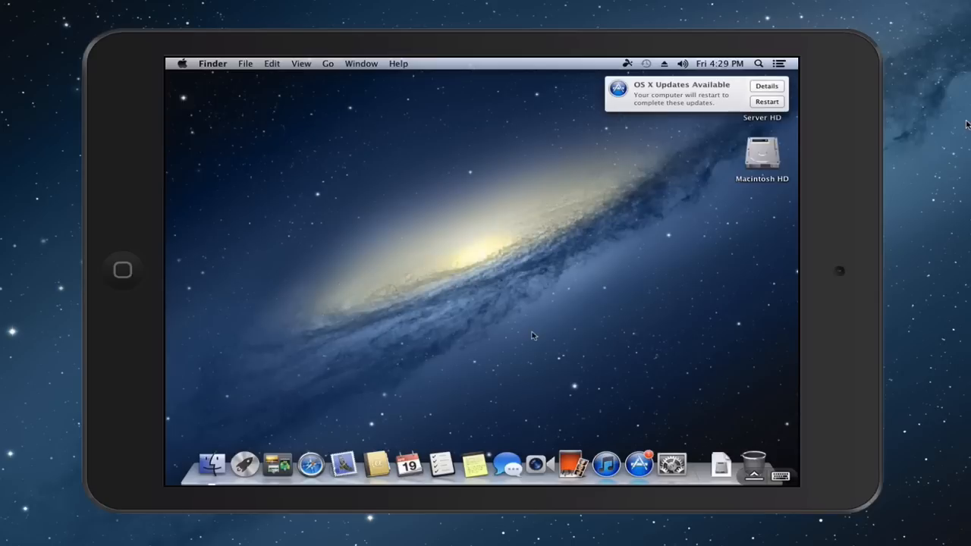
mouse_move(667, 379)
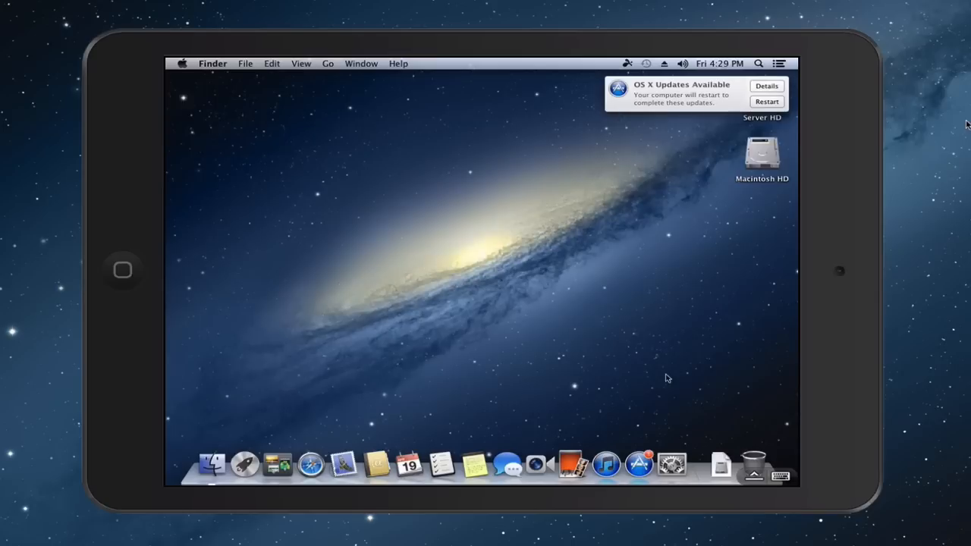
mouse_move(384, 333)
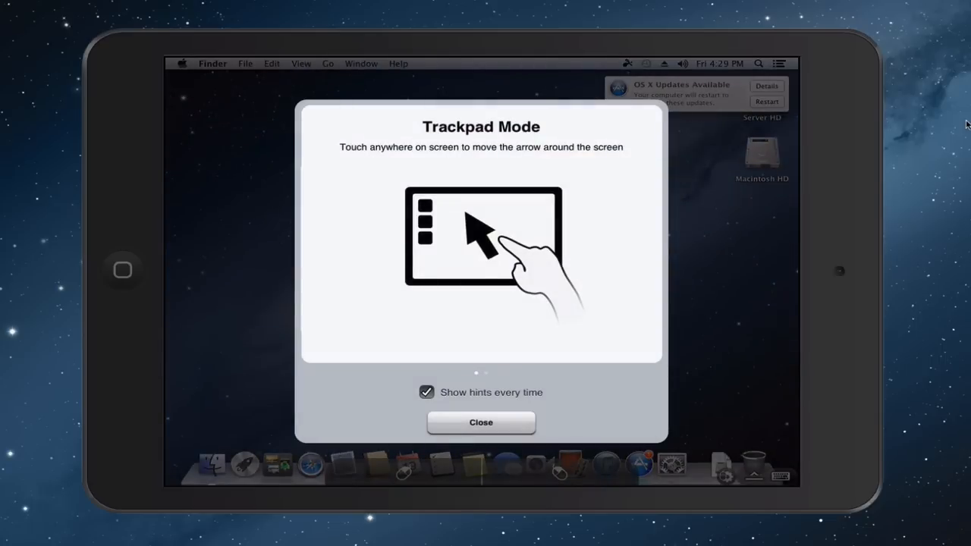
Dismiss the Trackpad Mode hint to begin controlling the Mac with the trackpad.
left_click(481, 423)
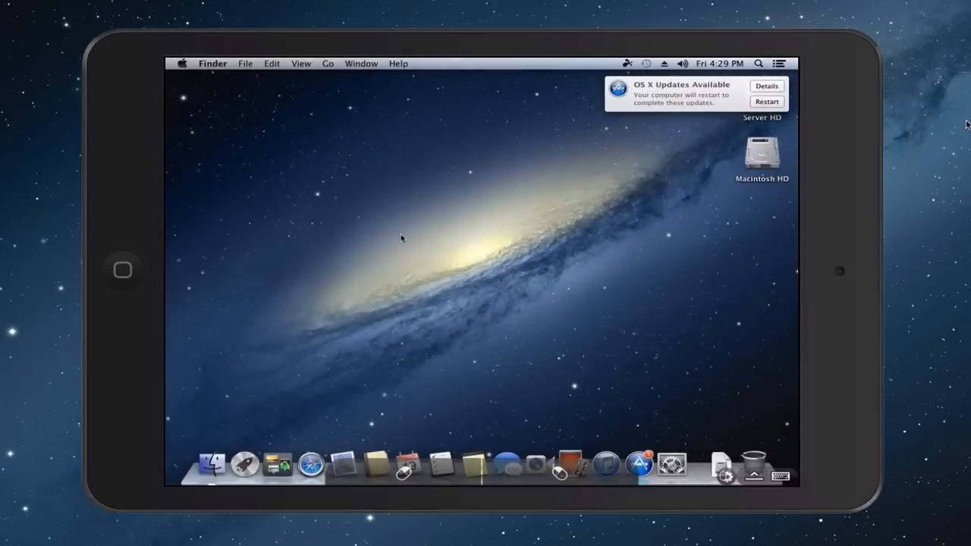
mouse_move(524, 235)
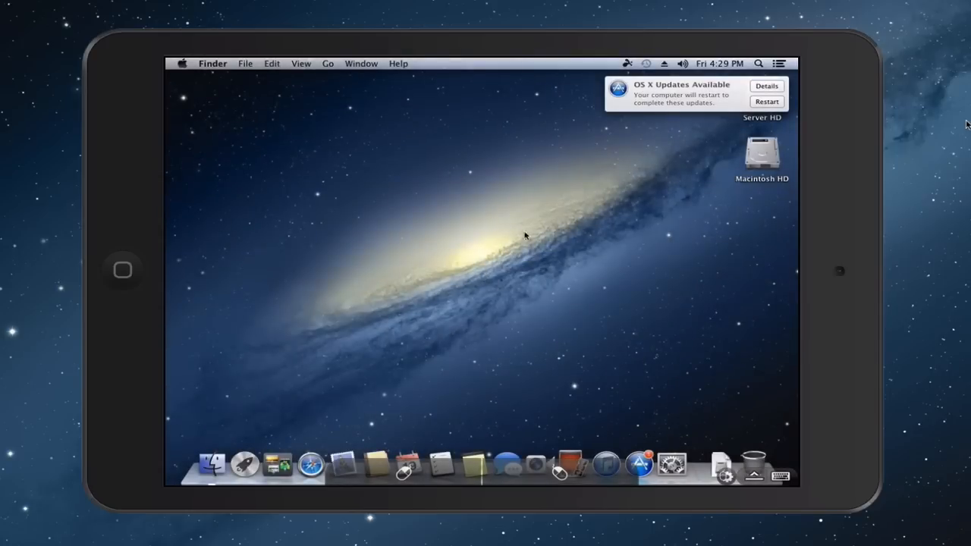
mouse_move(524, 272)
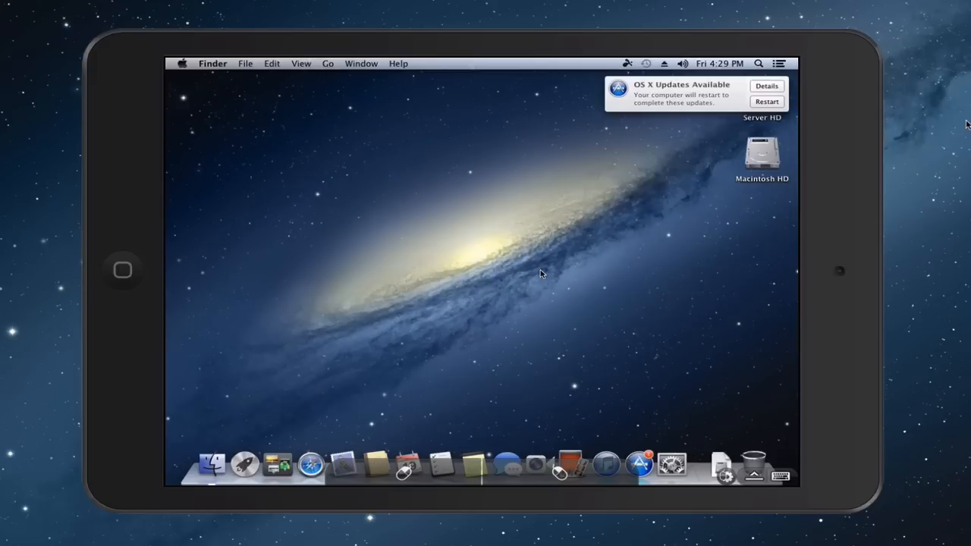
right_click(541, 274)
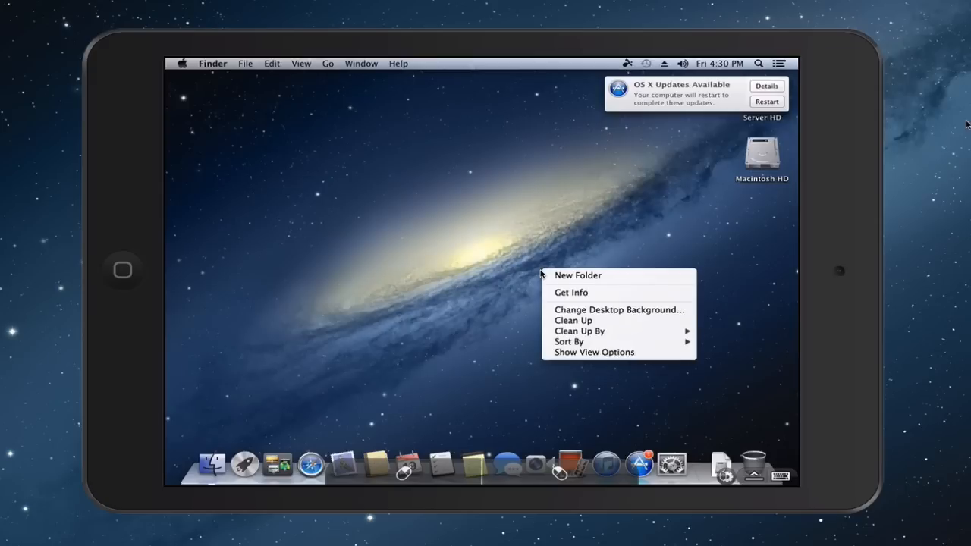
left_click(542, 274)
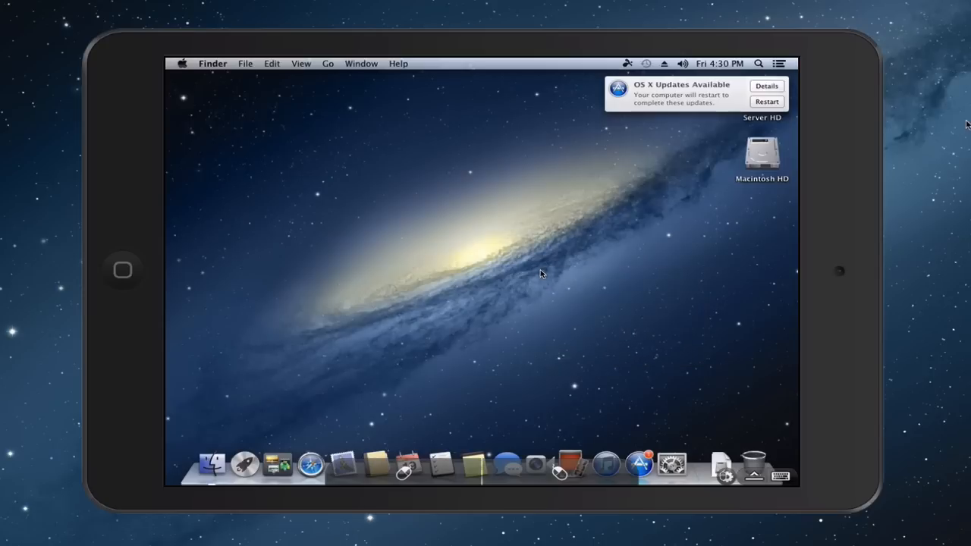
mouse_move(536, 250)
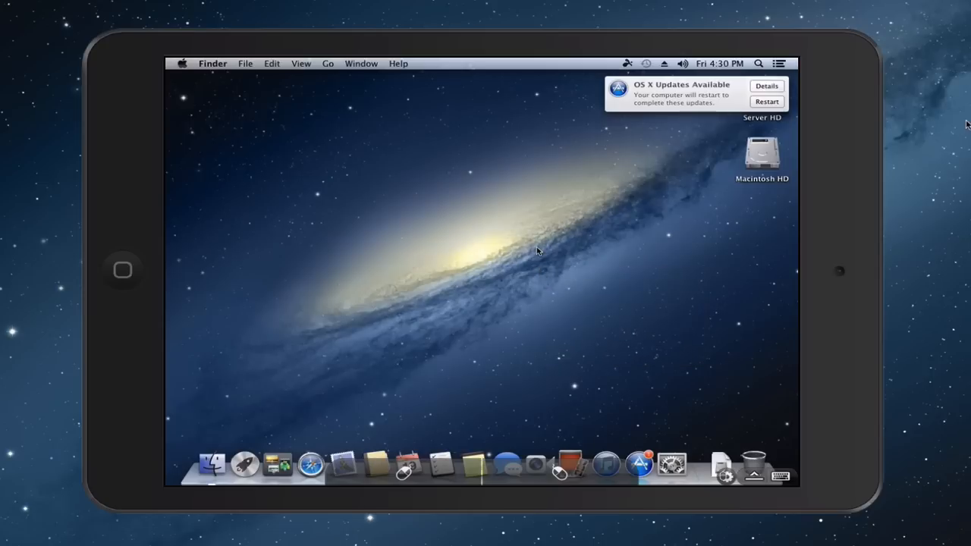
mouse_move(413, 262)
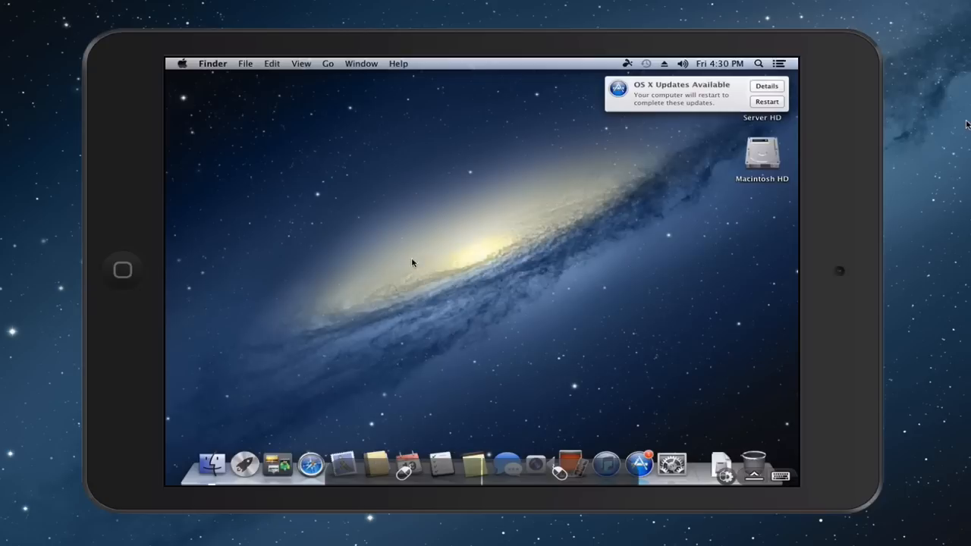
mouse_move(519, 225)
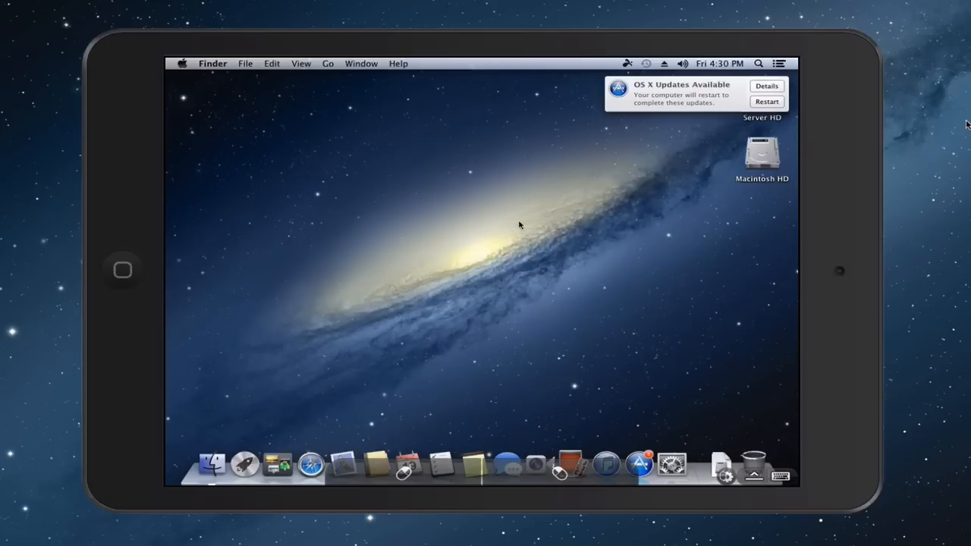
mouse_move(514, 243)
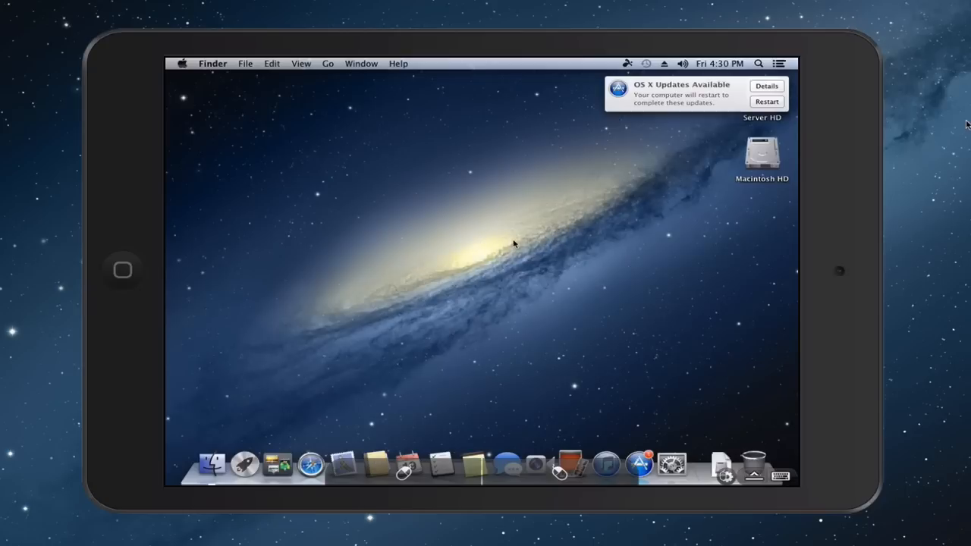